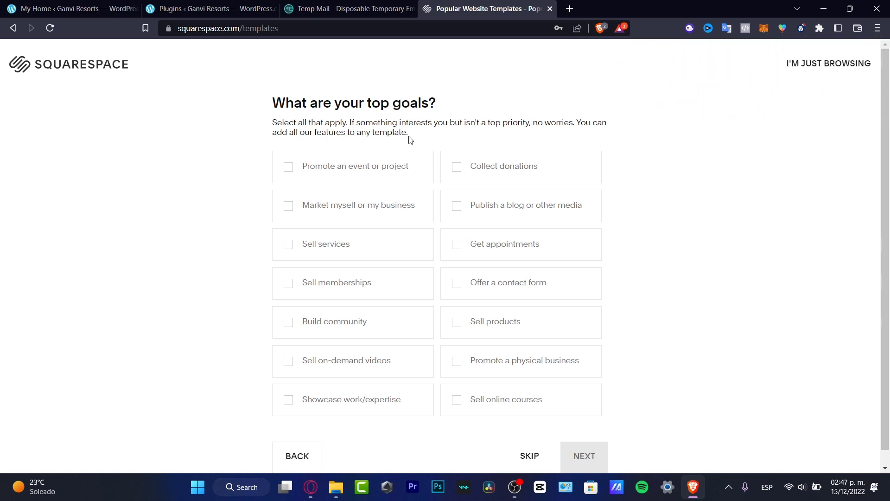
mouse_move(394, 145)
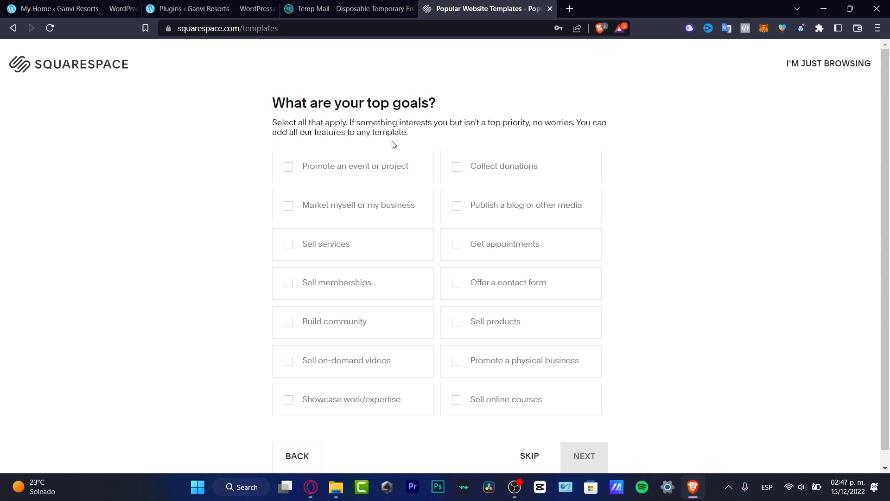
mouse_move(474, 178)
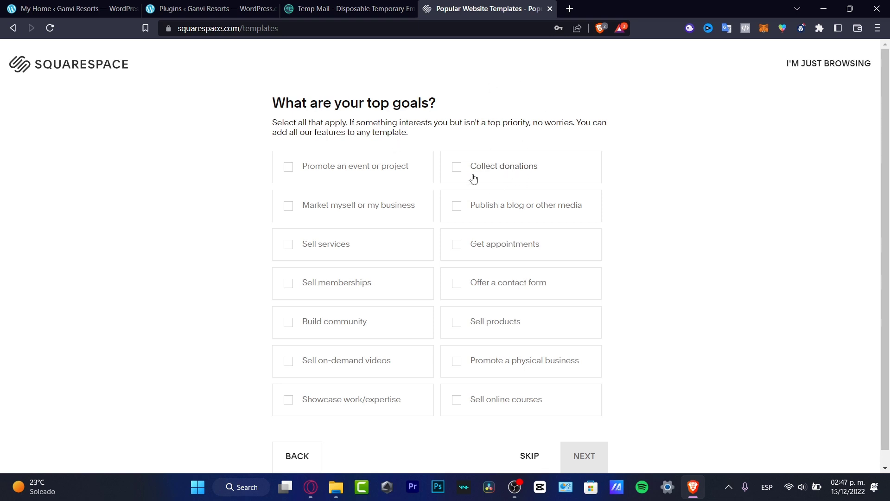
mouse_move(714, 76)
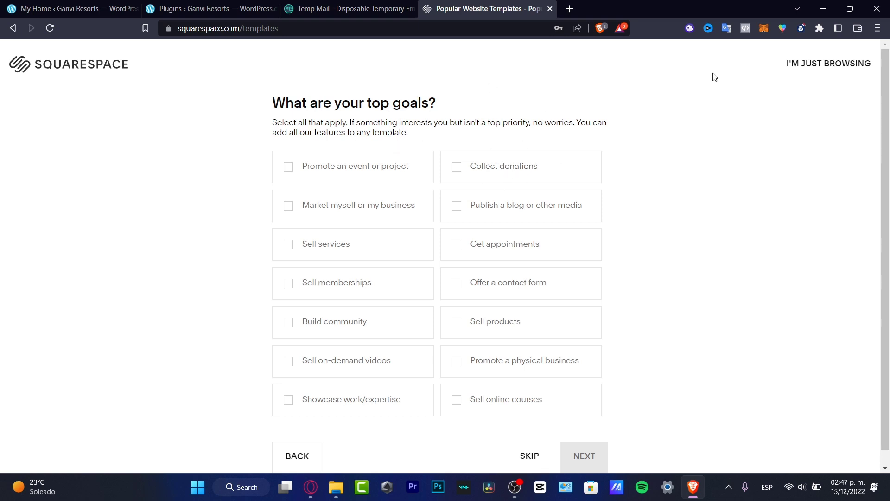
mouse_move(693, 108)
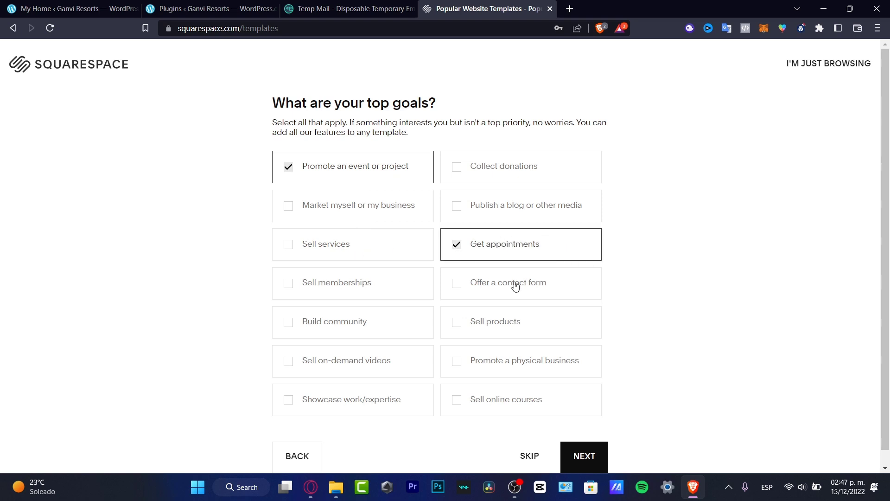
mouse_move(535, 236)
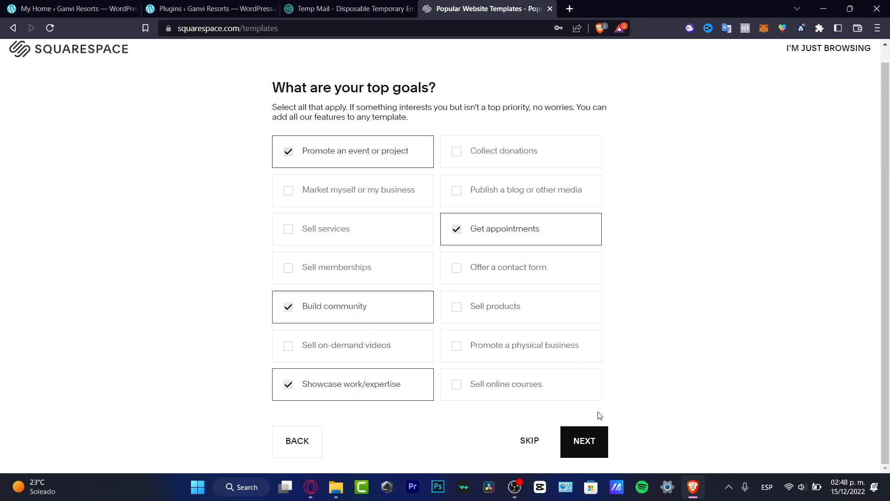
Choose Collecting inspiration as the process stage and finish the questionnaire.
left_click(584, 440)
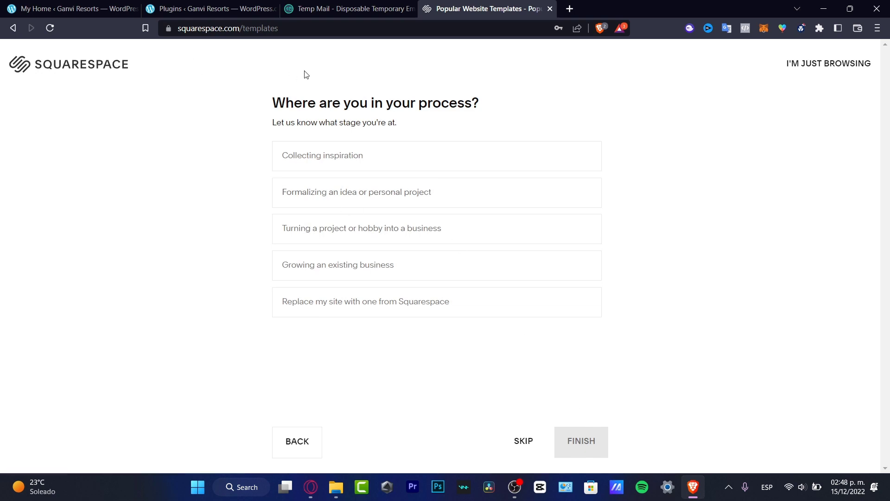
mouse_move(386, 95)
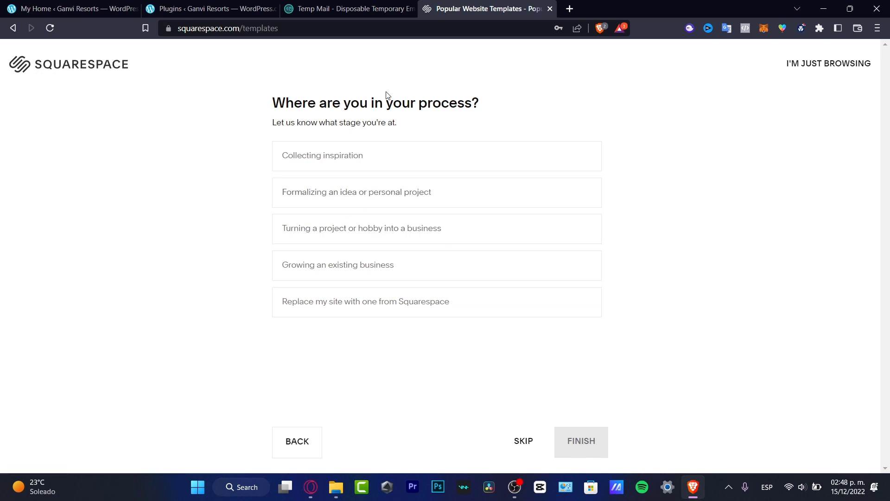
mouse_move(394, 203)
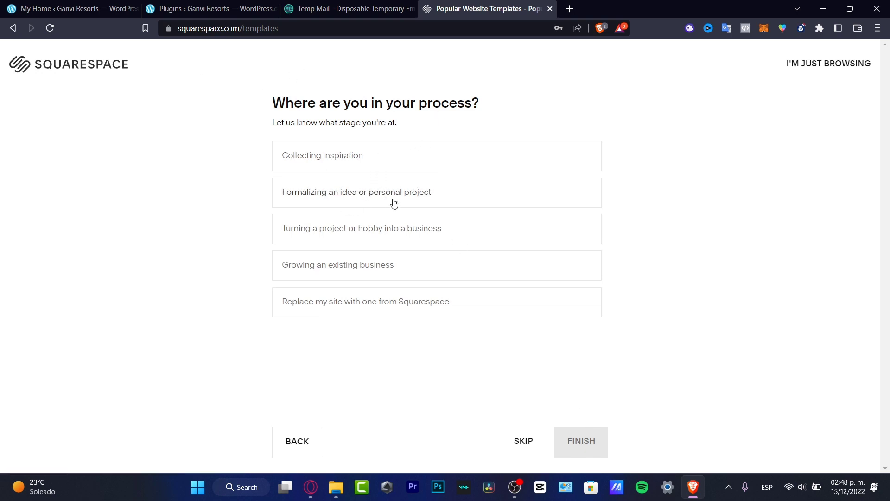
mouse_move(437, 207)
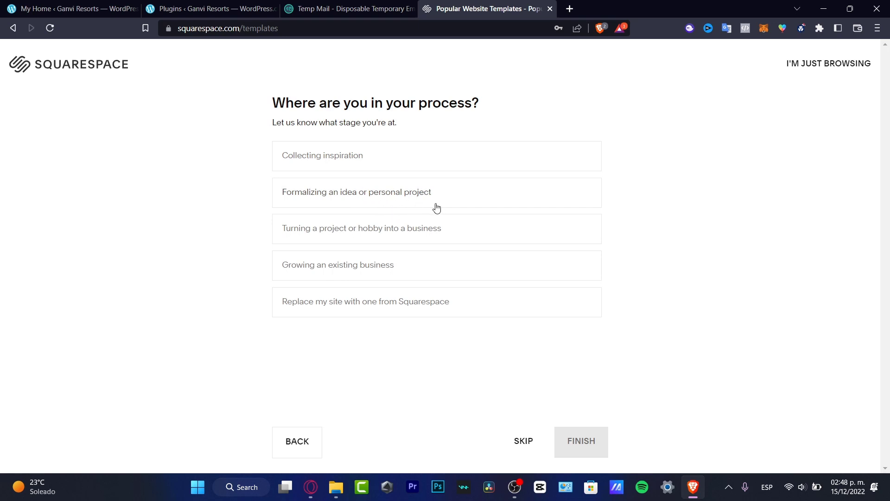
left_click(436, 265)
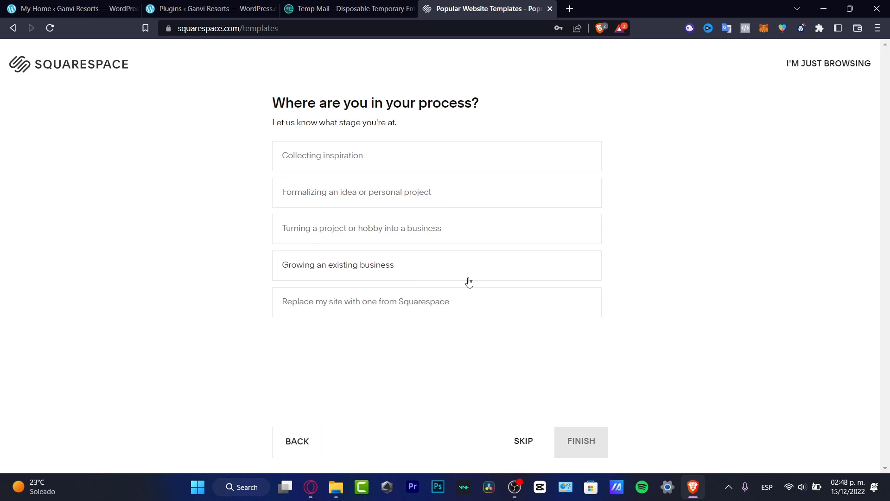
mouse_move(463, 290)
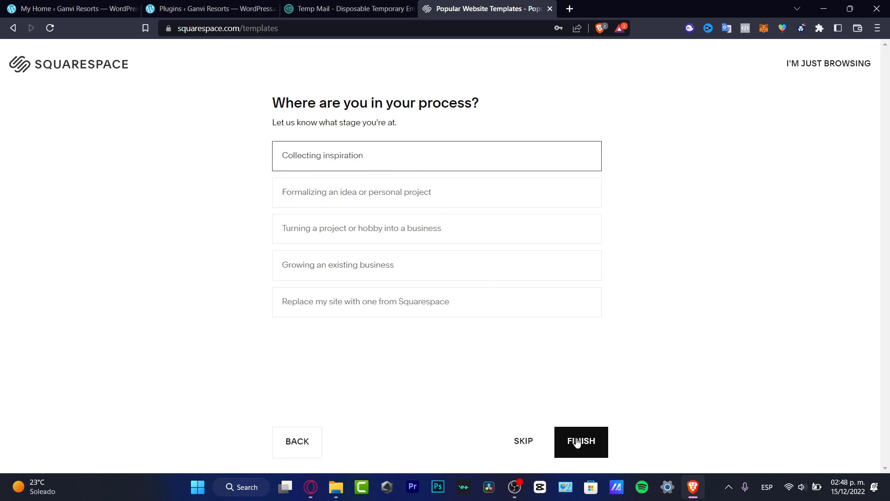
left_click(581, 441)
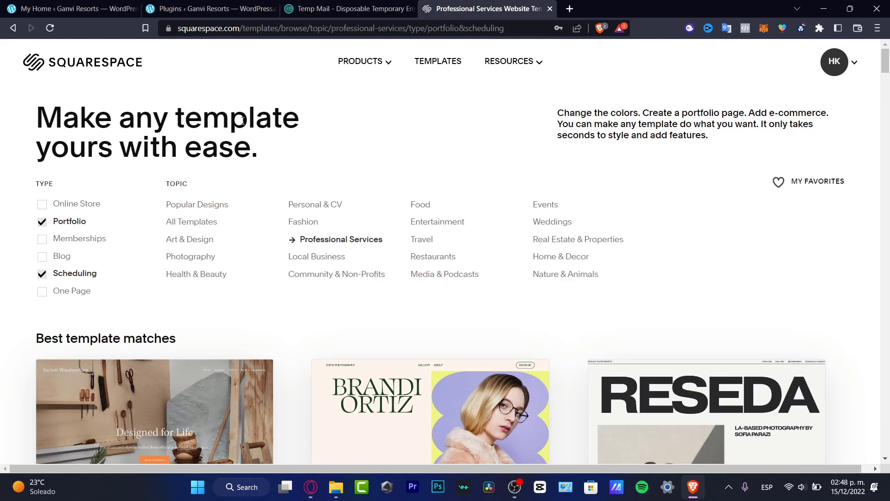
mouse_move(82, 225)
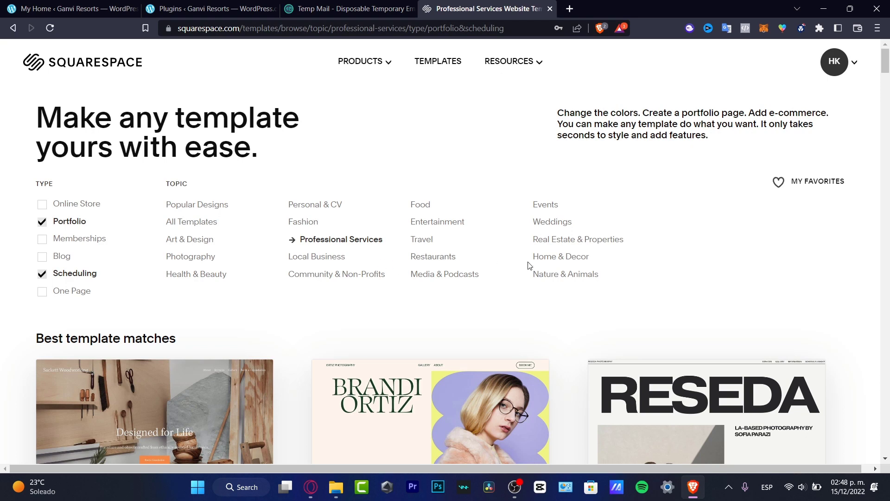
mouse_move(529, 270)
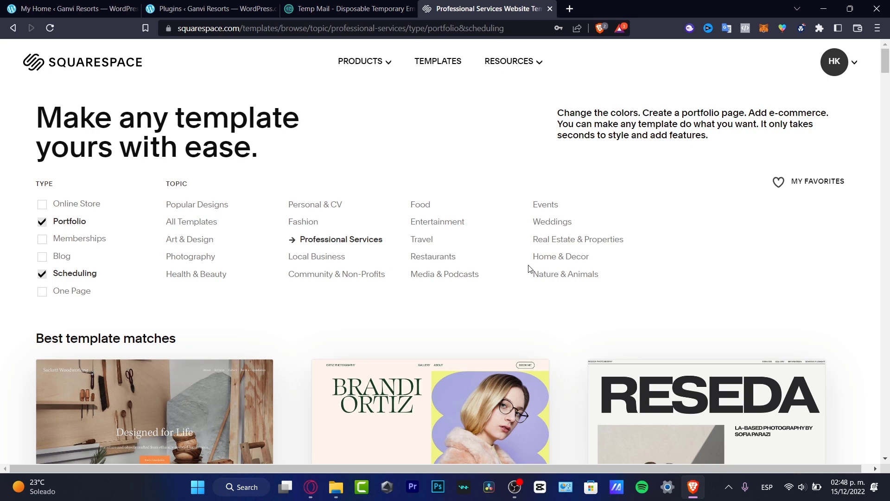
Browse the portfolio and scheduling template matches and start with Reseda.
scroll("down", 3)
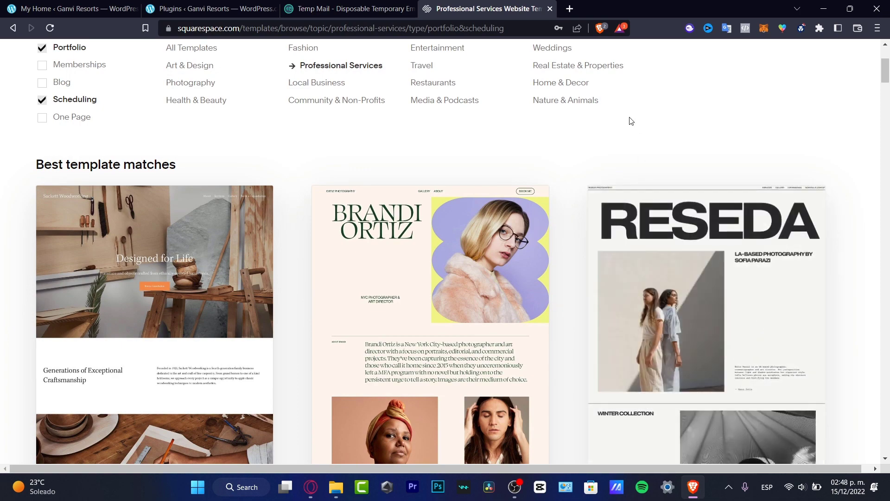
scroll("down", 3)
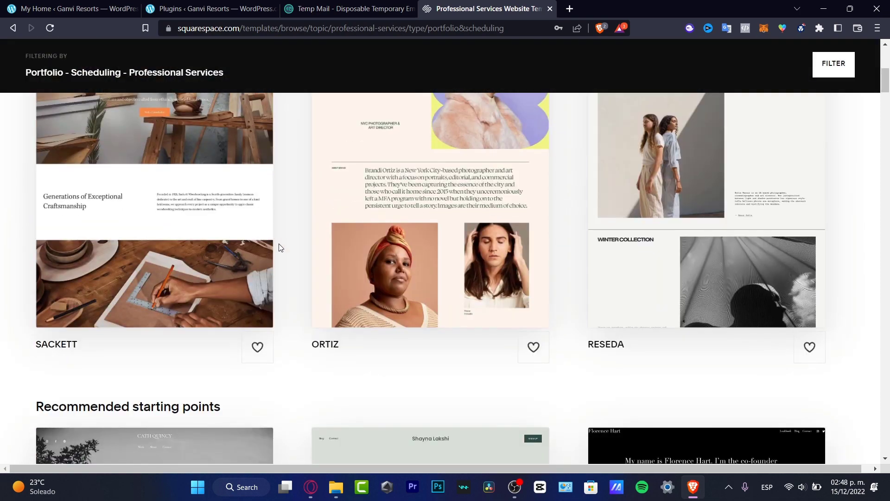
scroll("up", 3)
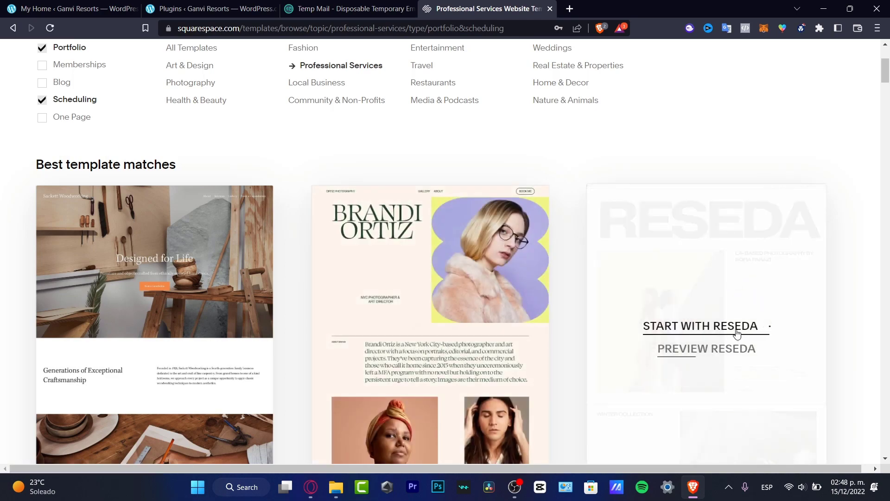
left_click(700, 325)
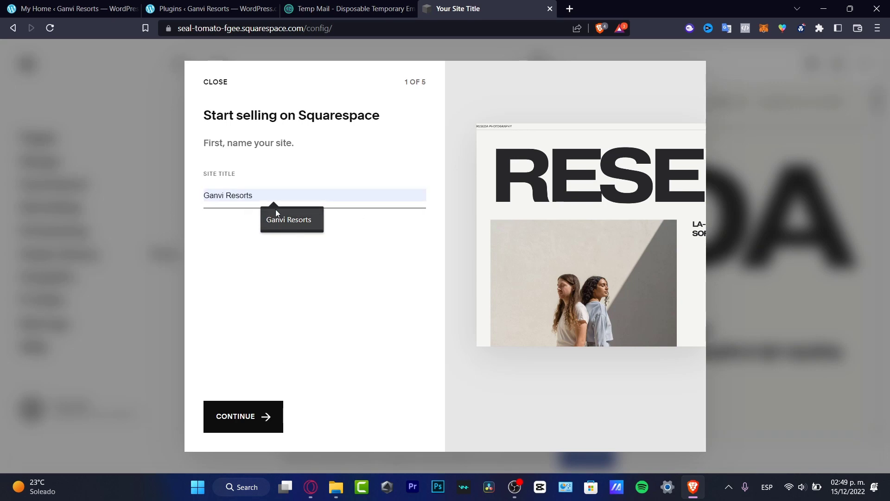
Clear the site title, advance through the setup steps, and choose Customize your content.
key("Ctrl+a")
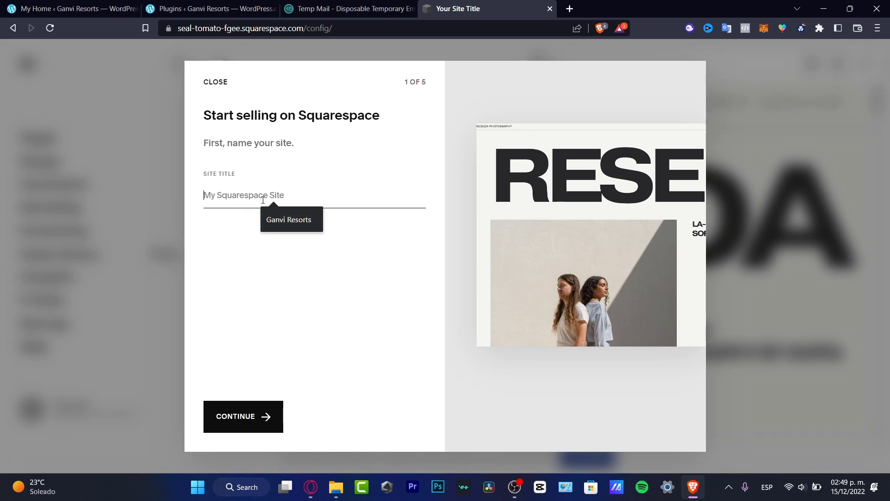
left_click(243, 416)
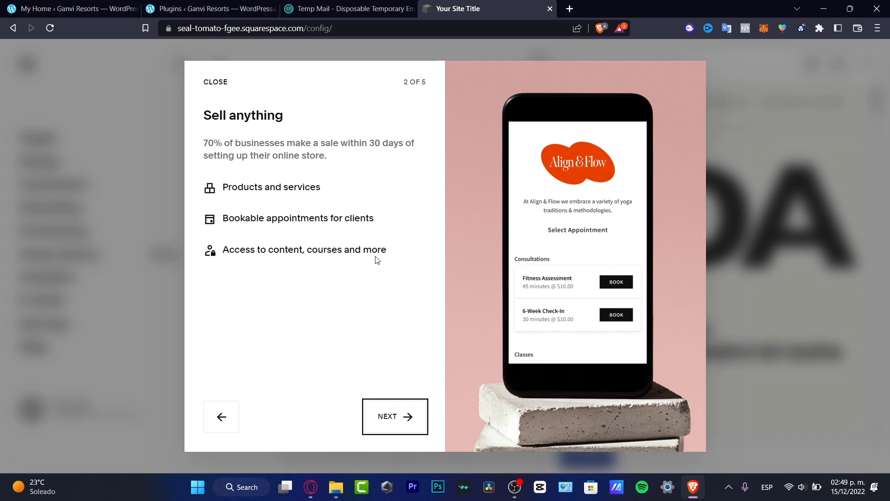
mouse_move(410, 415)
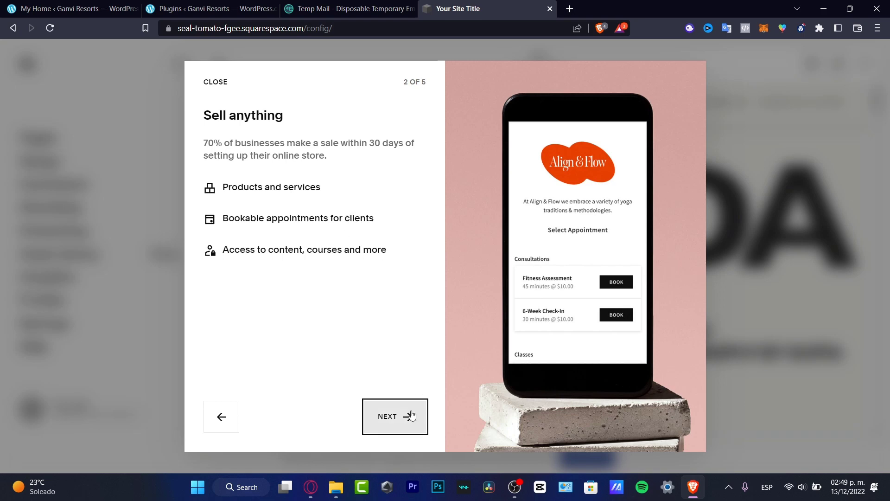
left_click(395, 416)
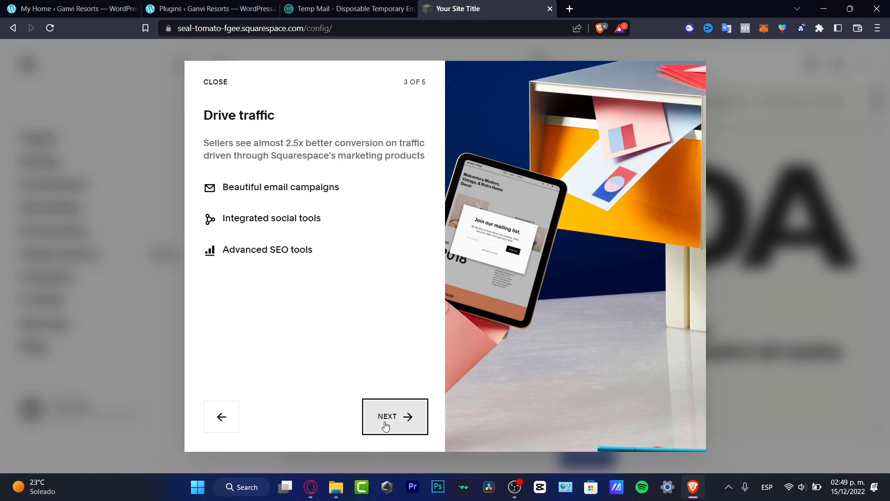
left_click(394, 416)
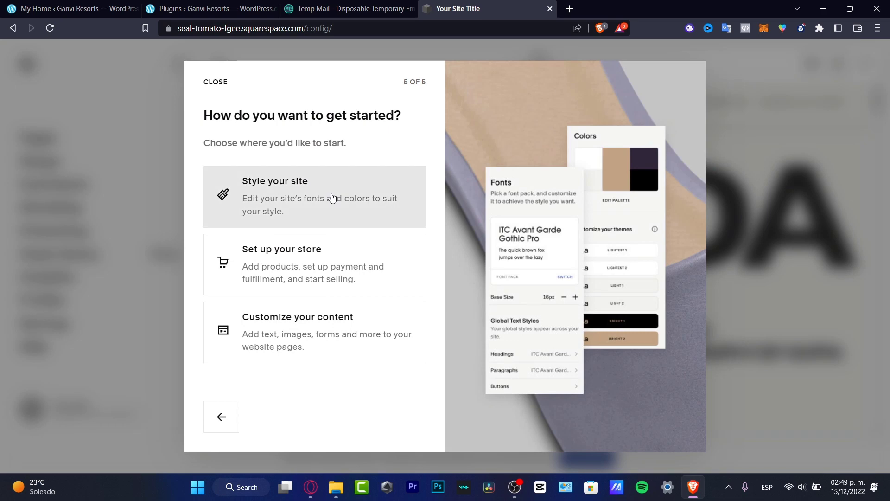
mouse_move(352, 255)
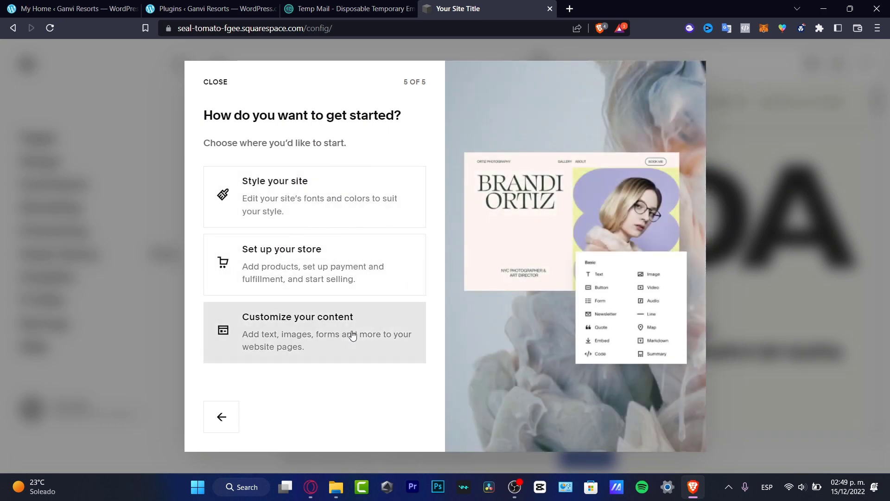
left_click(315, 332)
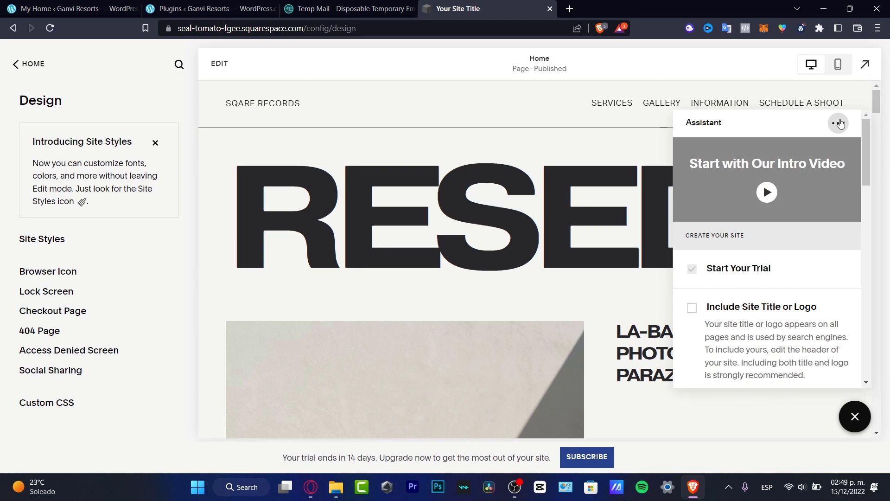
Dismiss the Assistant panel permanently and open the Reseda home page in the editor.
left_click(837, 122)
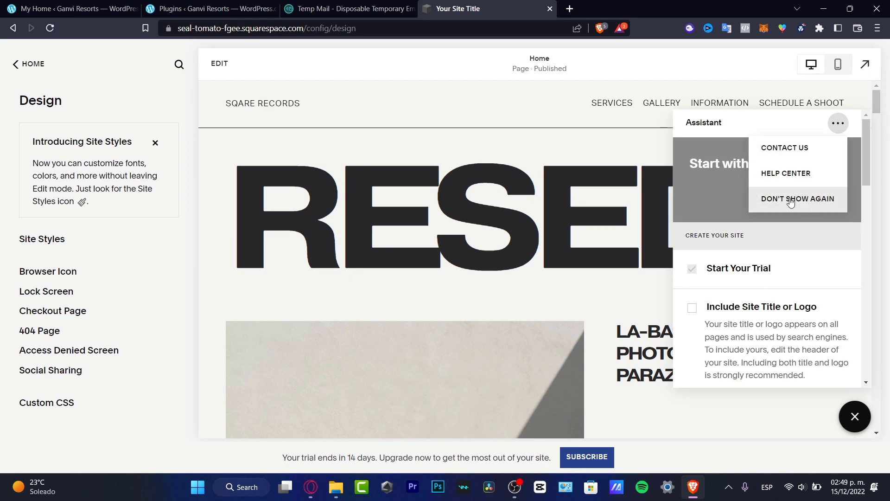
left_click(796, 199)
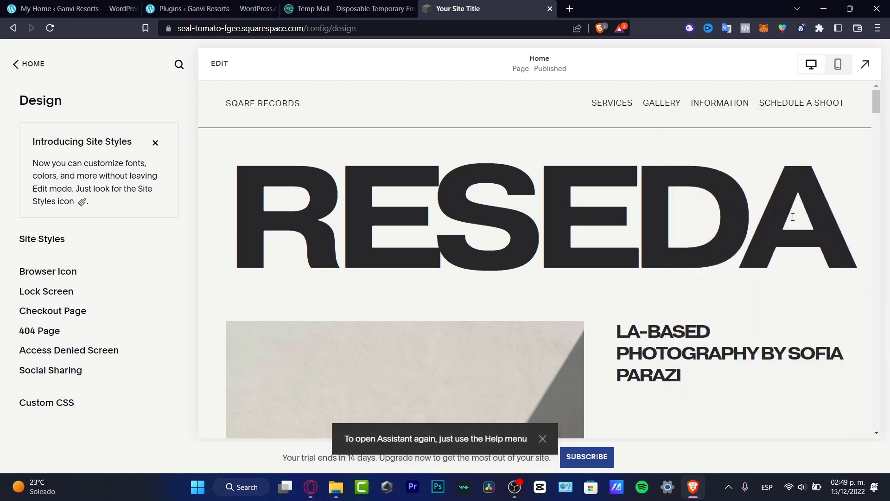
mouse_move(682, 205)
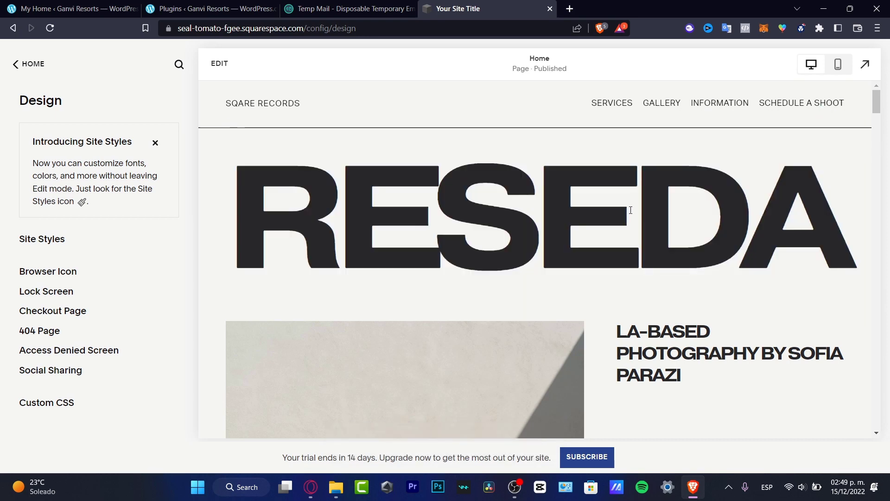
left_click(219, 63)
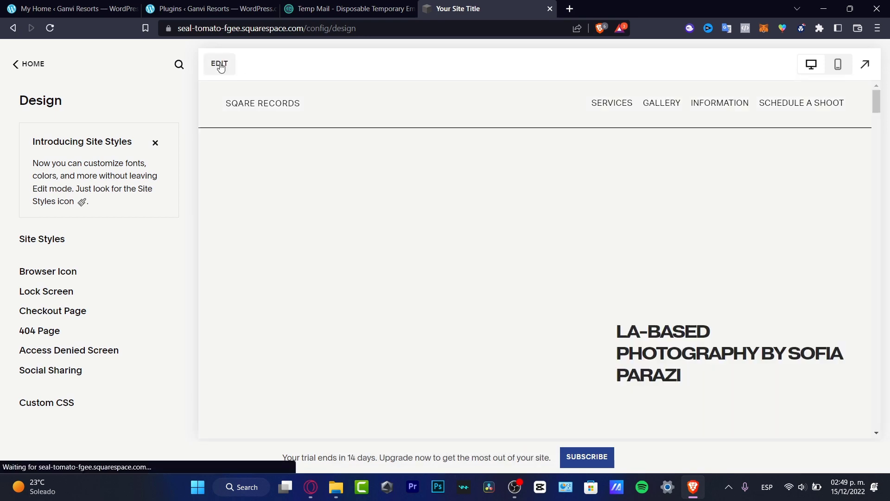
left_click(219, 64)
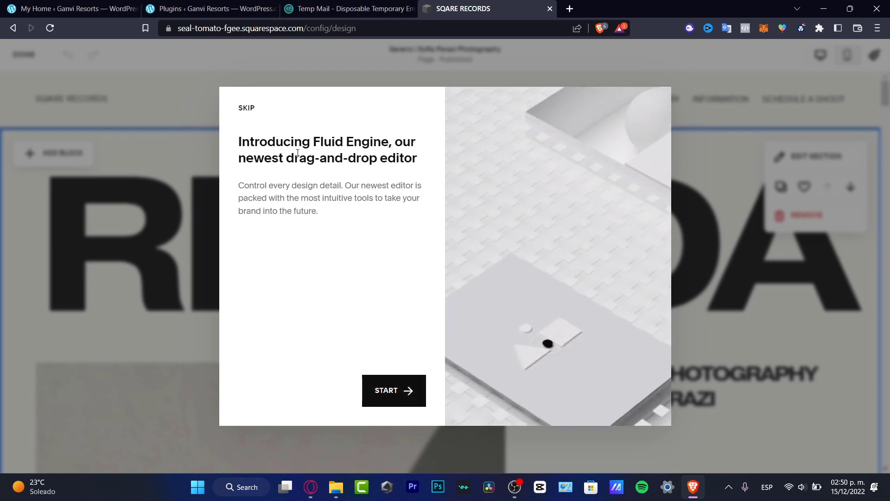
Close the Fluid Engine introduction and scroll through the home page sections.
left_click(246, 107)
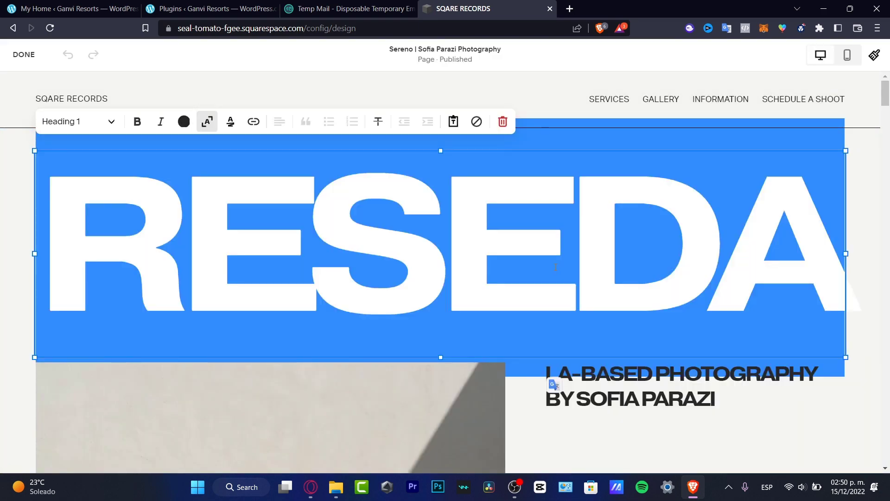
scroll("down", 3)
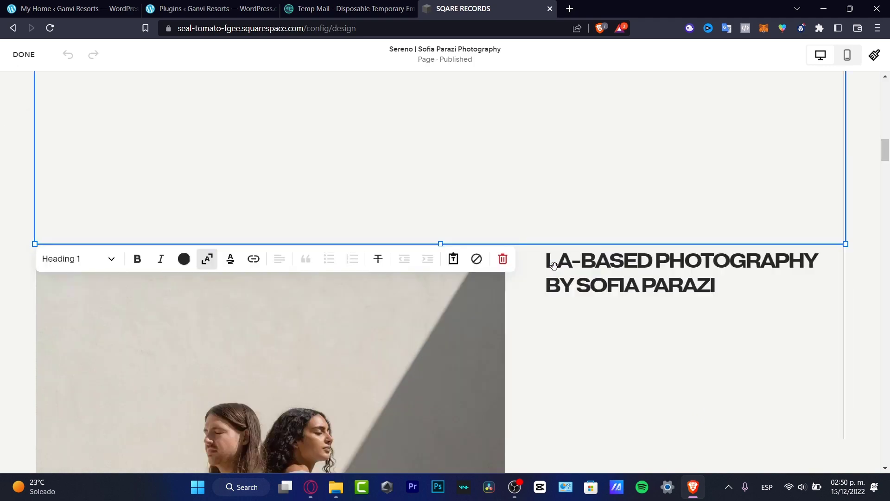
scroll("down", 3)
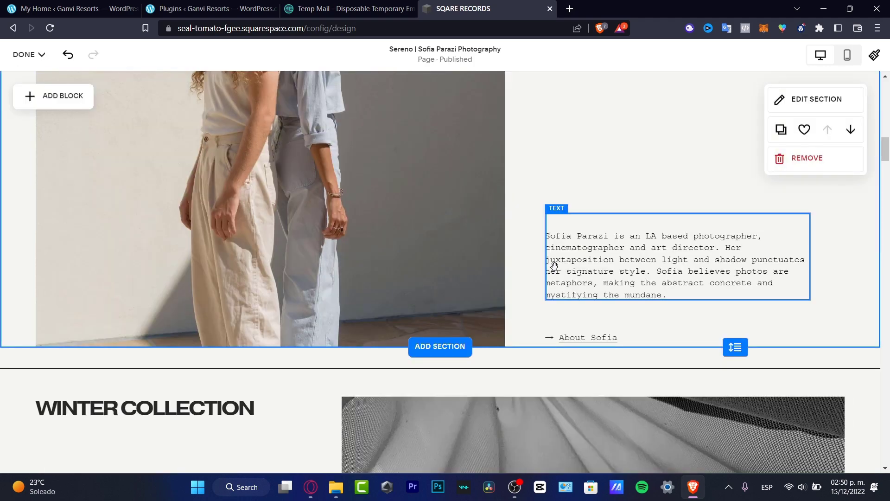
scroll("up", 3)
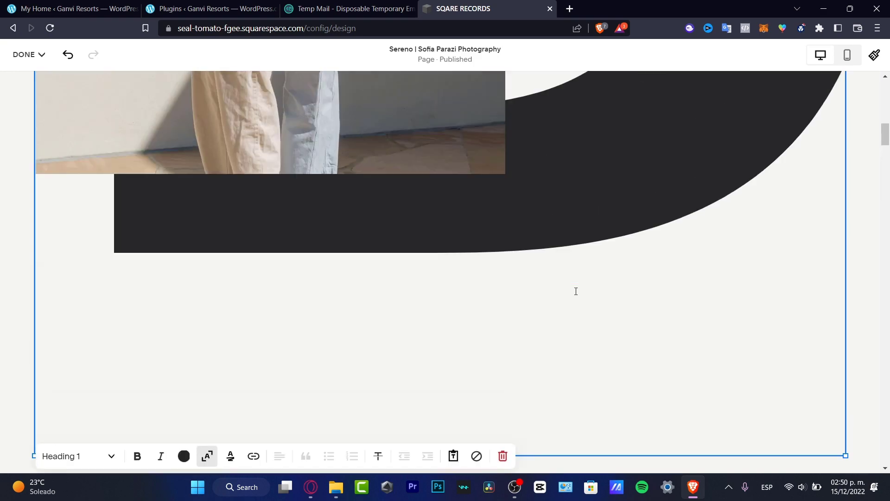
scroll("up", 3)
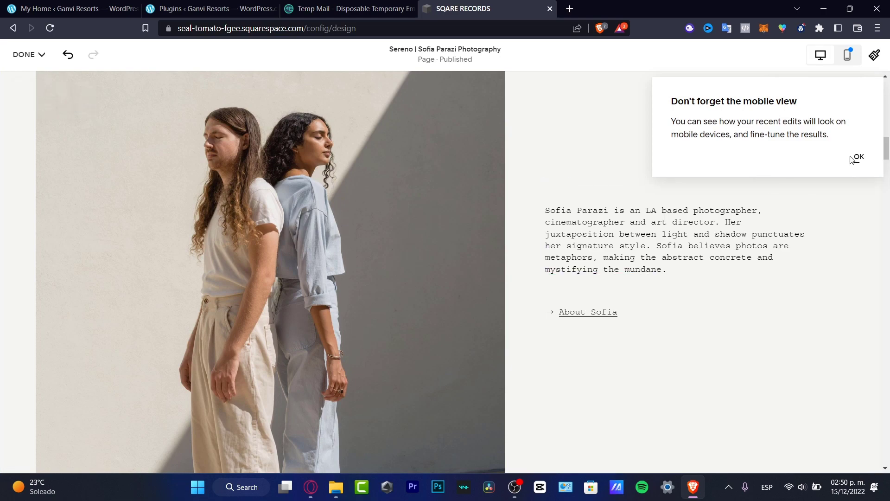
Dismiss the mobile-view tip, toggle the SQARE heading background on and off, then close.
left_click(857, 157)
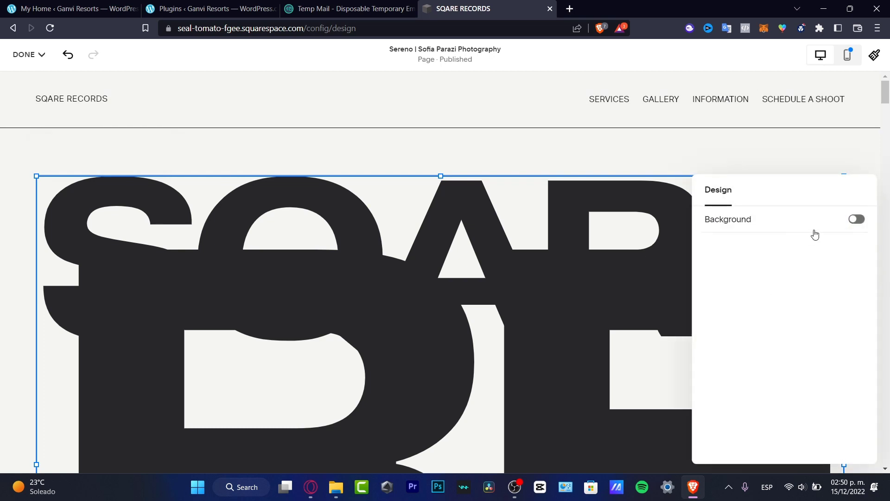
left_click(855, 219)
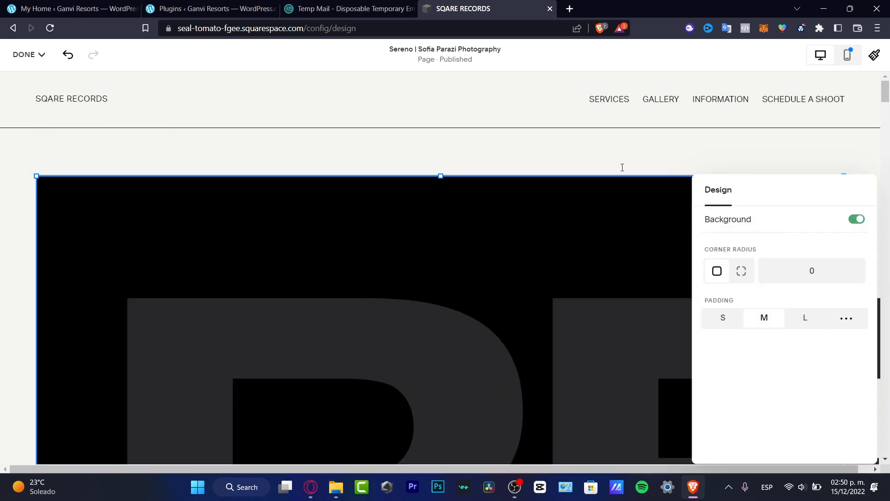
left_click(857, 219)
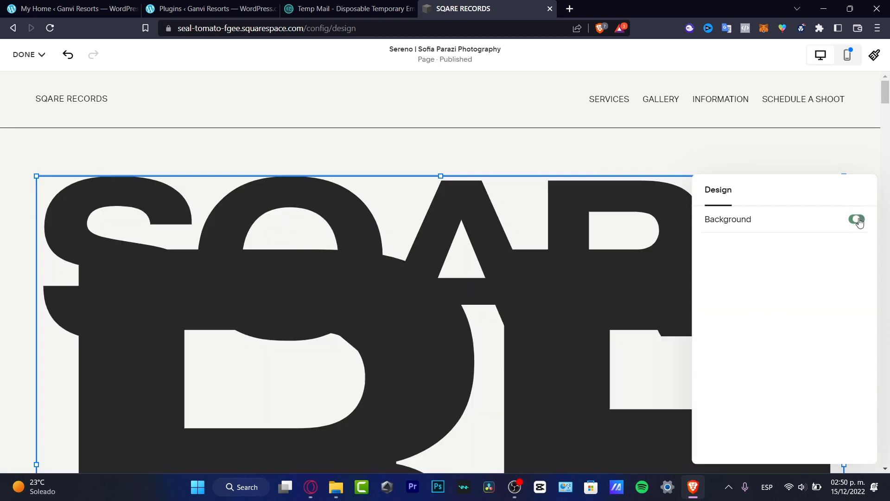
left_click(856, 219)
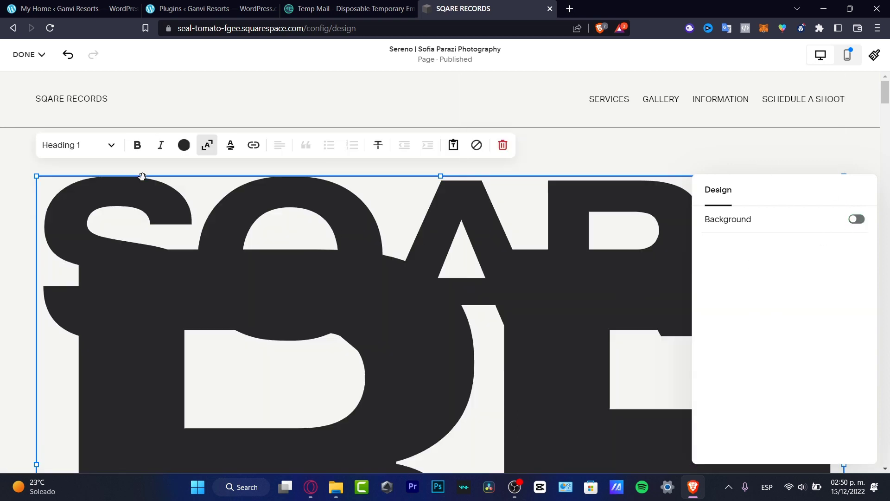
left_click(137, 145)
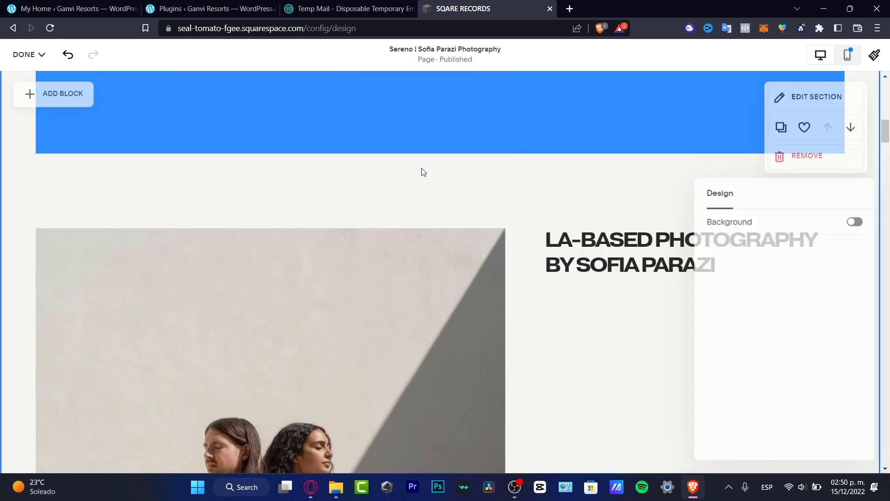
Scroll down to the footer and back up to the soap-photo section.
scroll("down", 3)
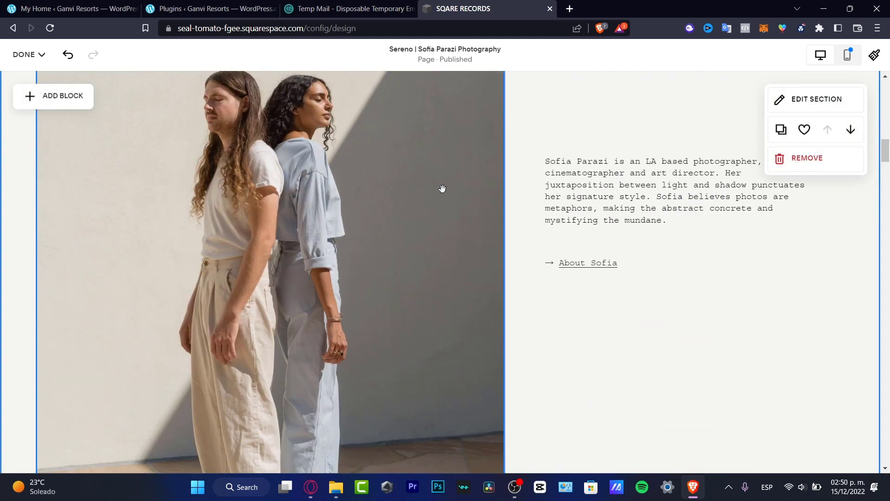
scroll("down", 3)
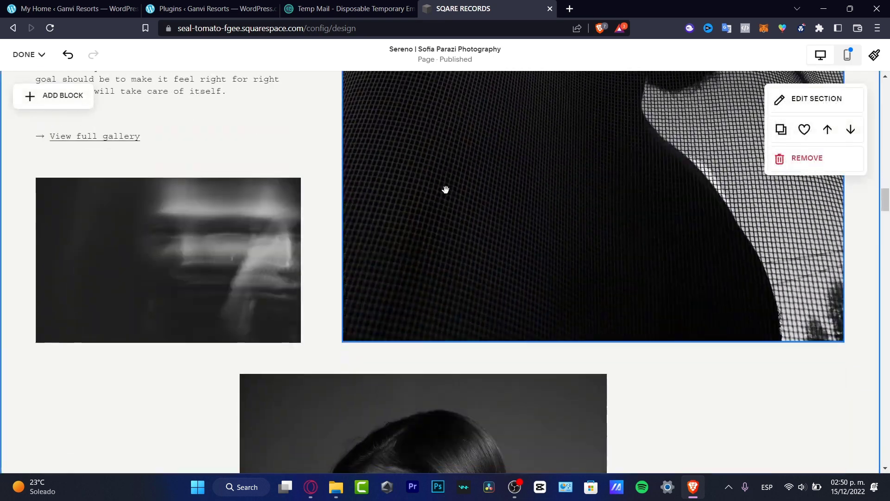
scroll("down", 3)
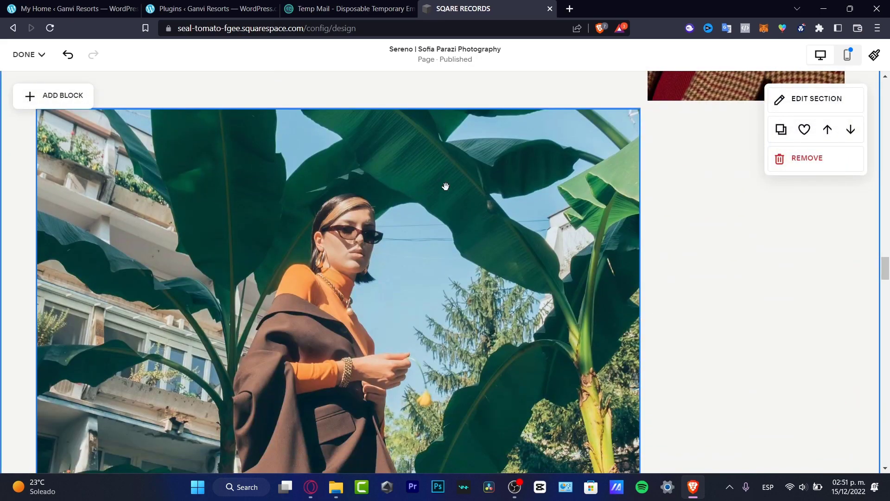
scroll("down", 3)
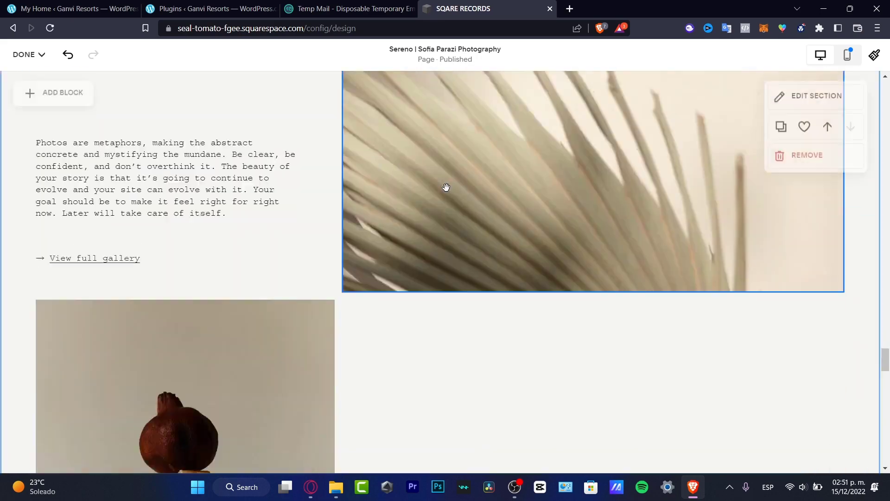
scroll("down", 3)
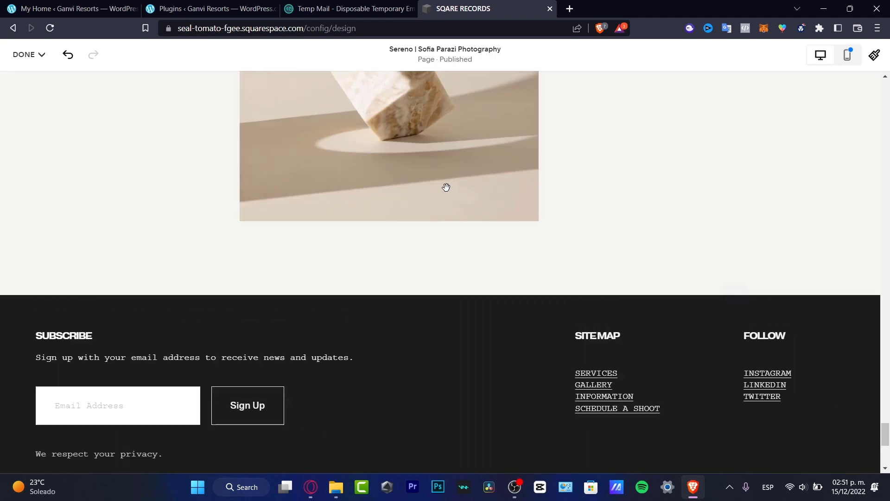
scroll("down", 3)
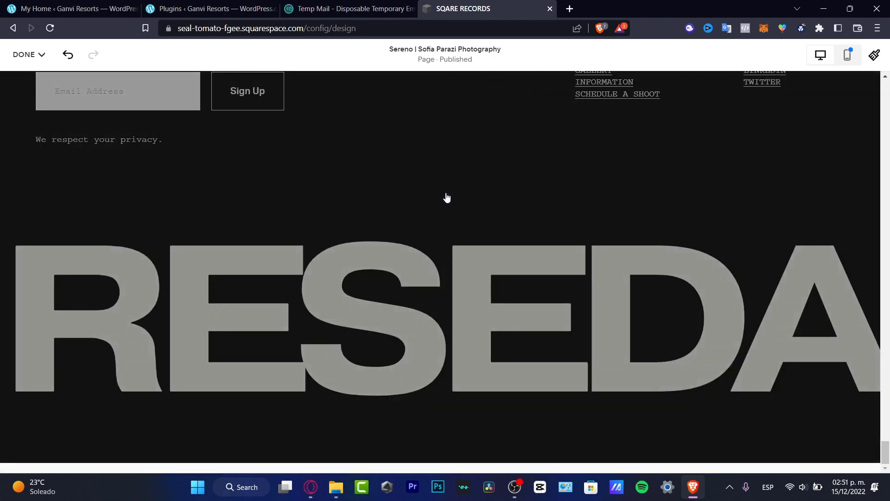
scroll("up", 3)
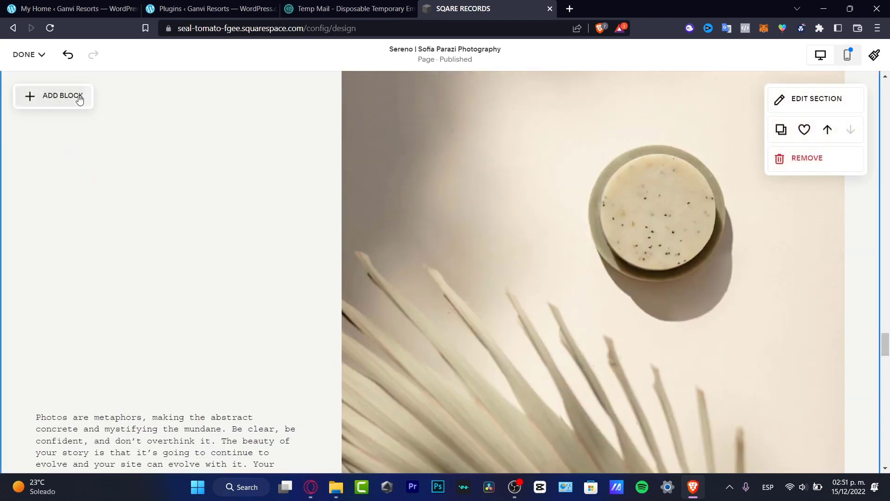
Search the block list for 'booki' and insert a Scheduling block beside the soap photo.
left_click(59, 96)
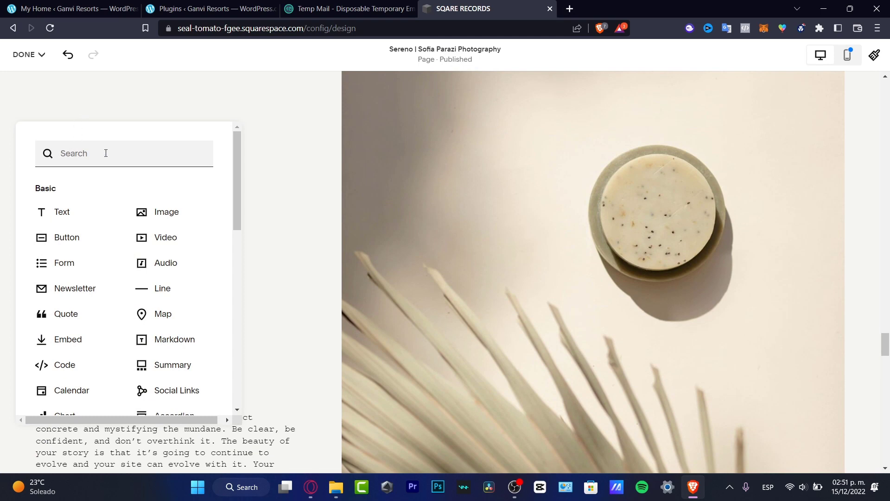
type("b")
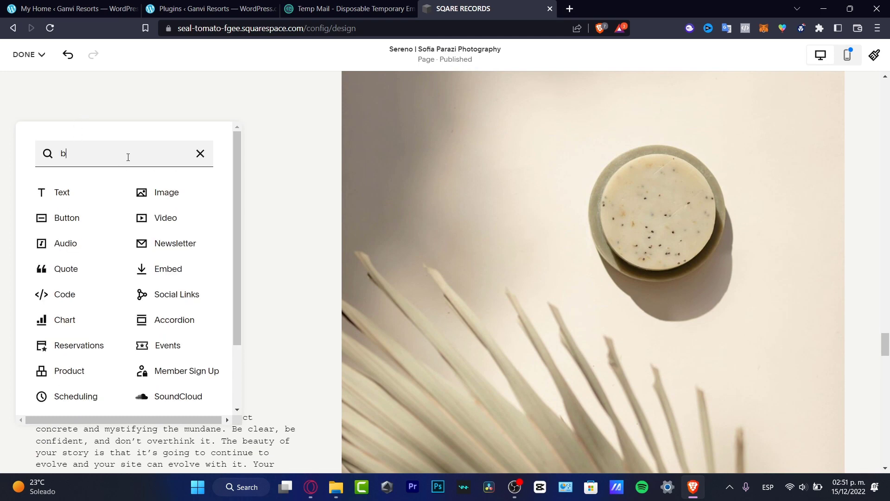
type("ooki")
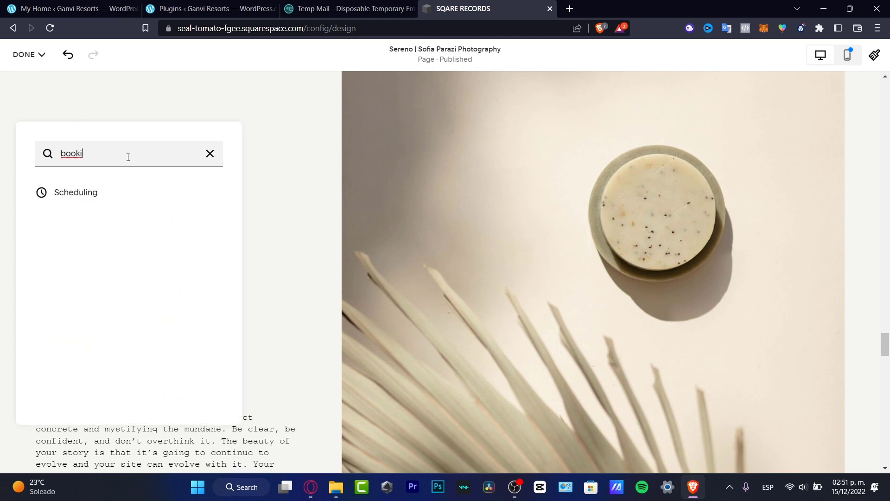
left_click(75, 192)
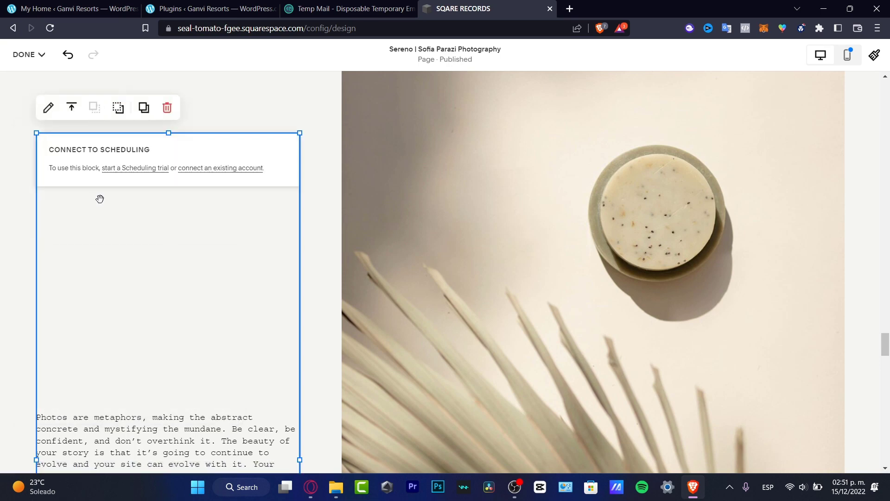
mouse_move(63, 170)
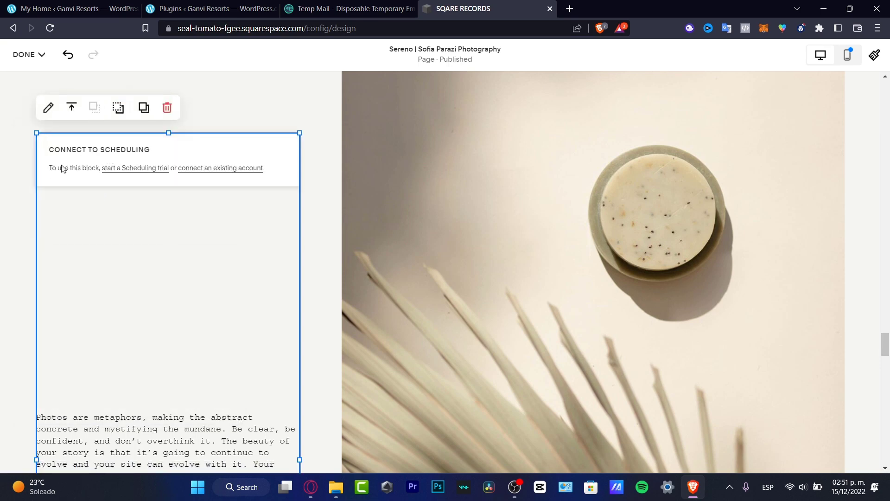
mouse_move(170, 169)
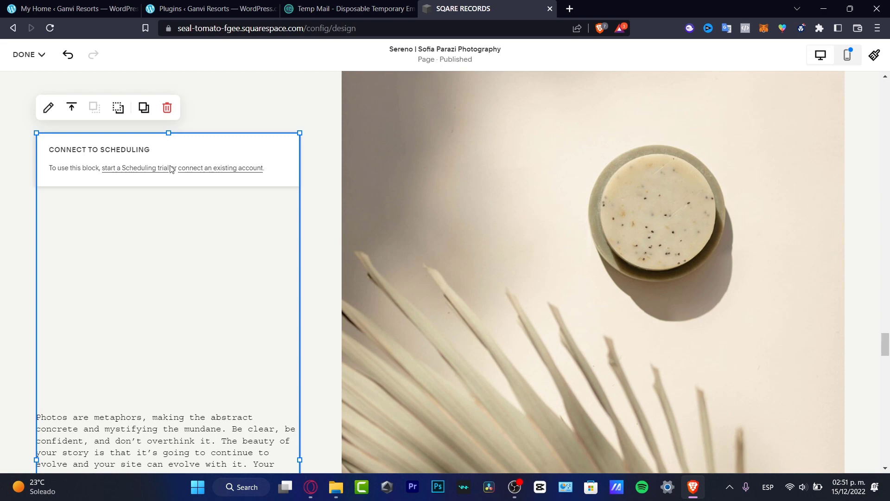
Reposition the Scheduling block beside the stacked pomegranate-and-soap photo.
scroll("down", 3)
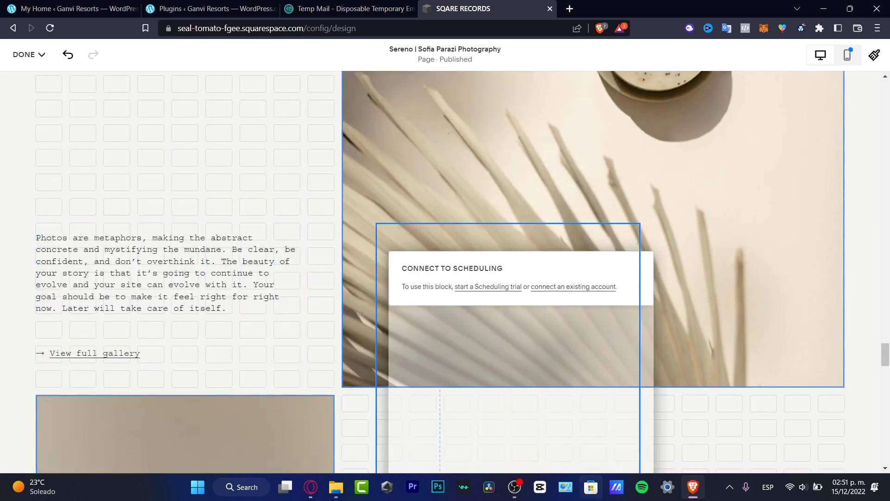
scroll("down", 3)
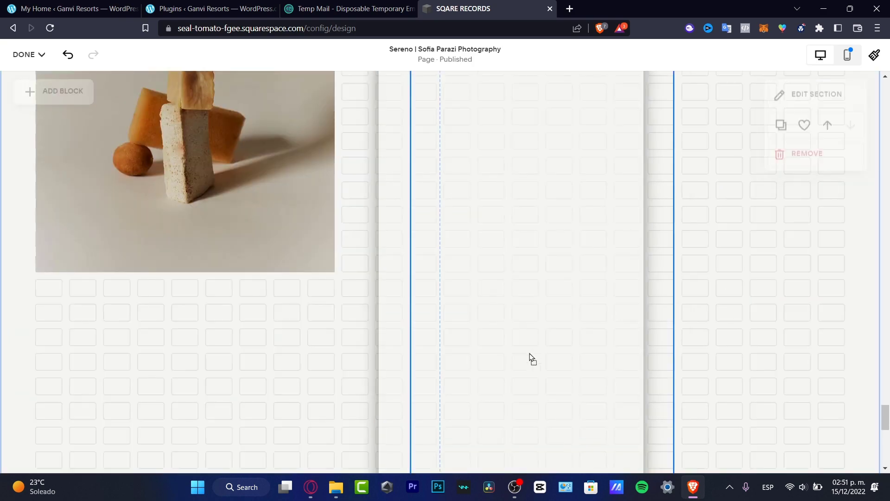
scroll("down", 3)
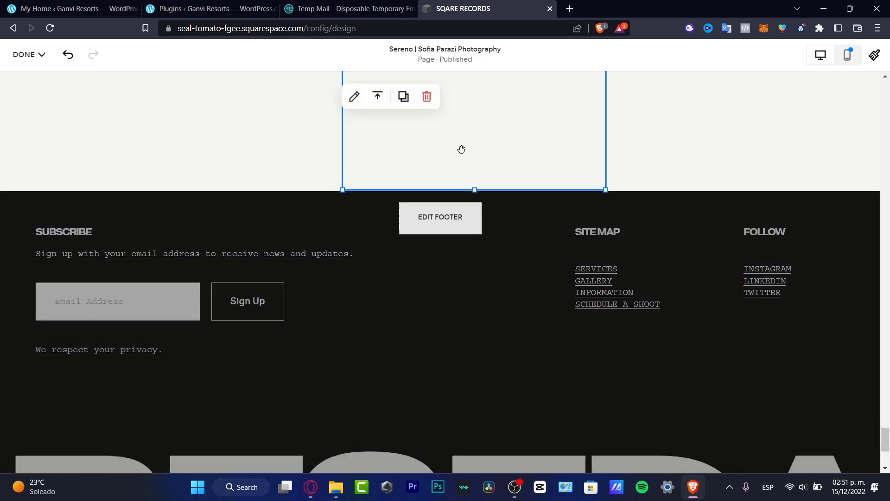
scroll("down", 3)
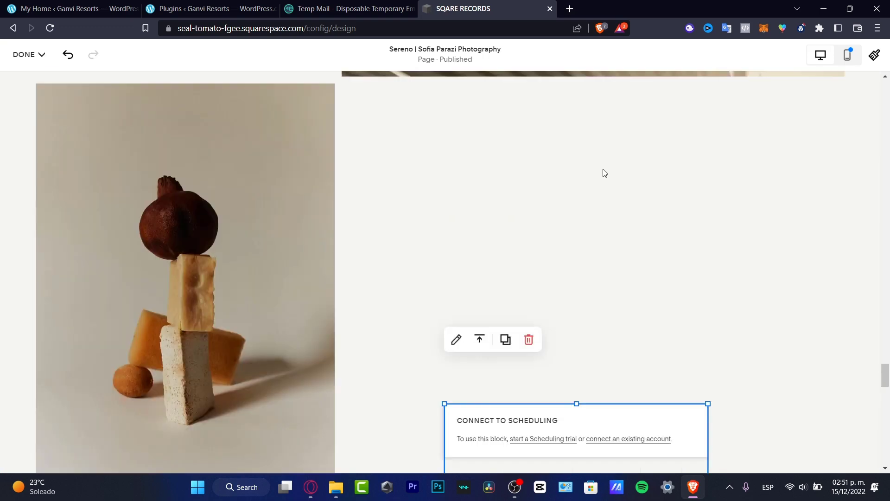
scroll("down", 3)
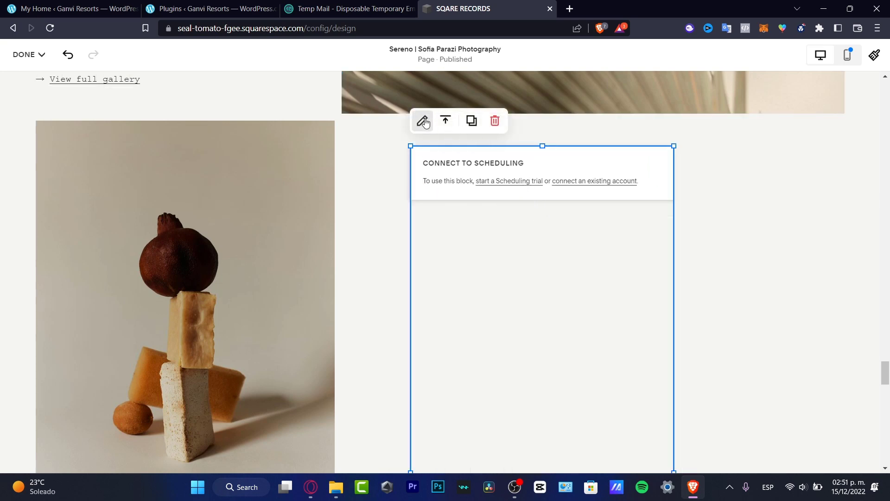
Open the Scheduling block settings and launch the setup wizard with SQARE RECORDS as business name.
left_click(422, 121)
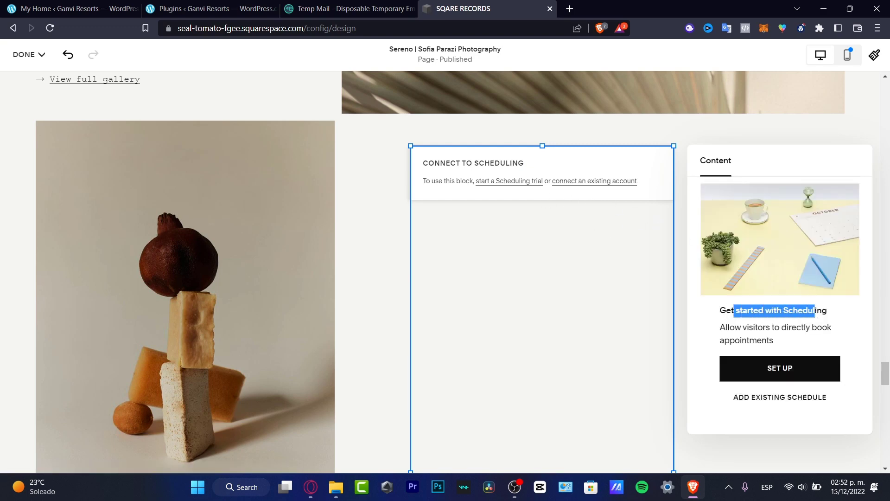
left_click(778, 367)
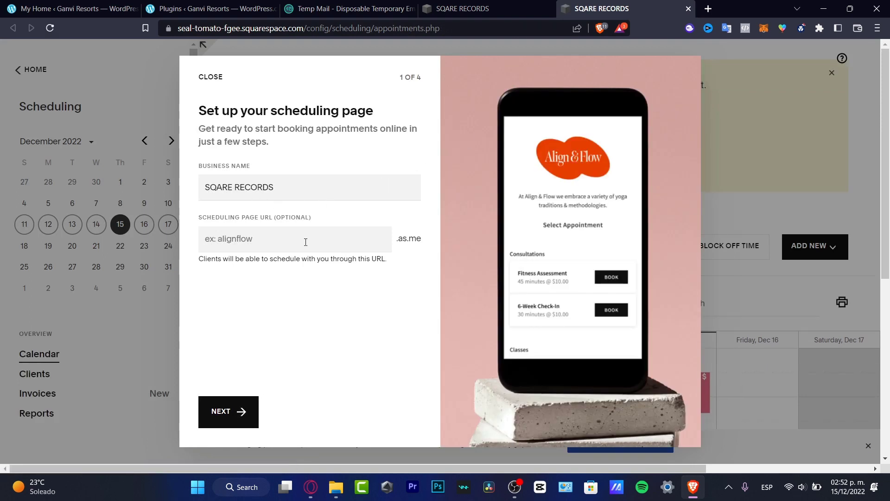
Leave the optional Scheduling Page URL empty and advance to step 2 of 4.
left_click(306, 238)
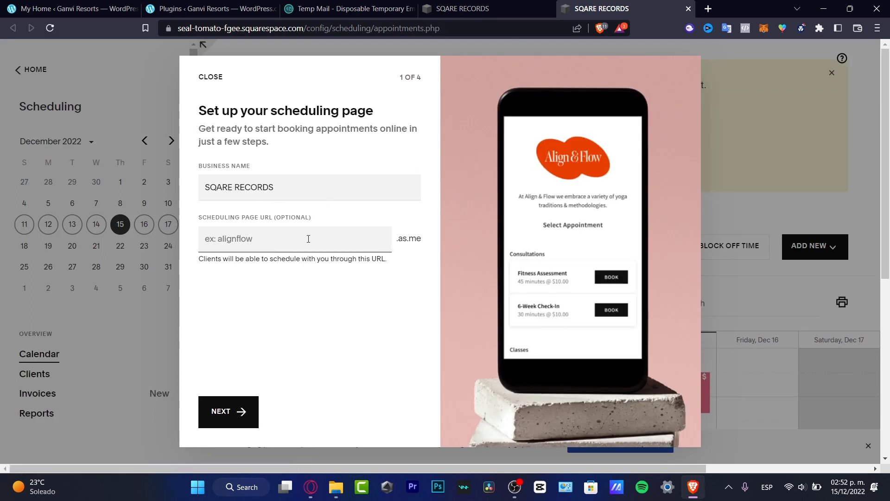
mouse_move(278, 334)
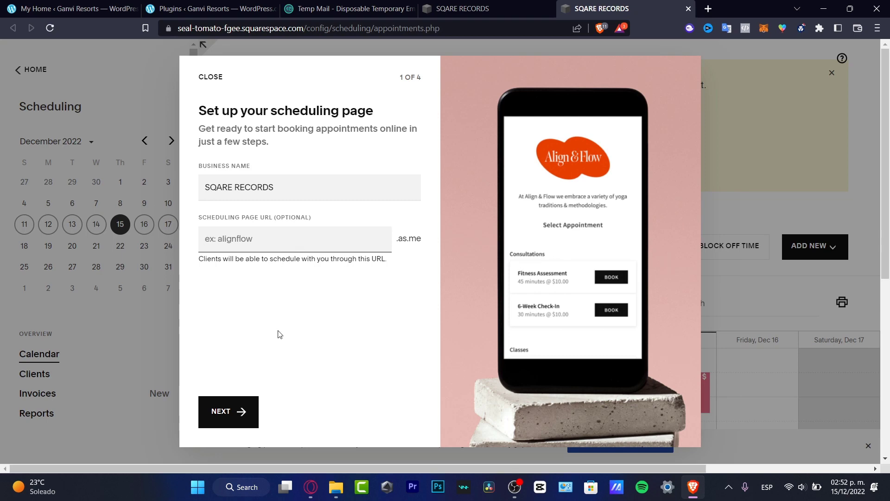
left_click(228, 411)
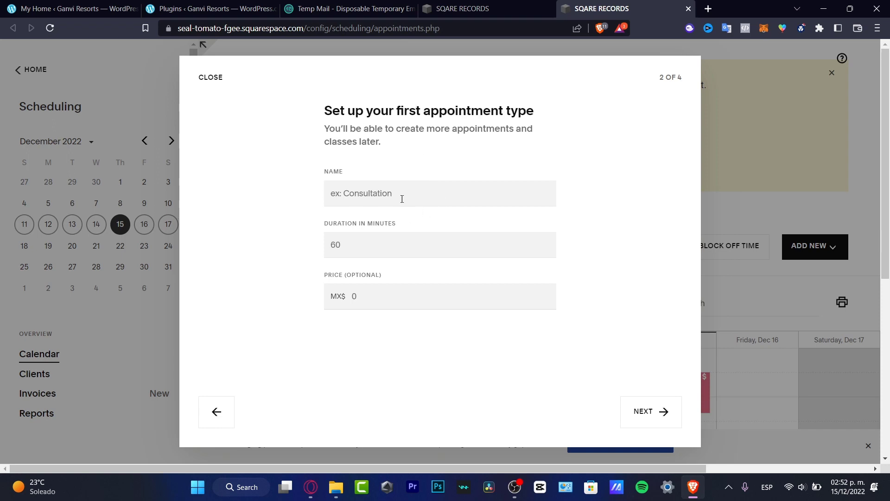
Create a 45-minute Consultation appointment type priced at MX$200 and continue to availability.
left_click(440, 296)
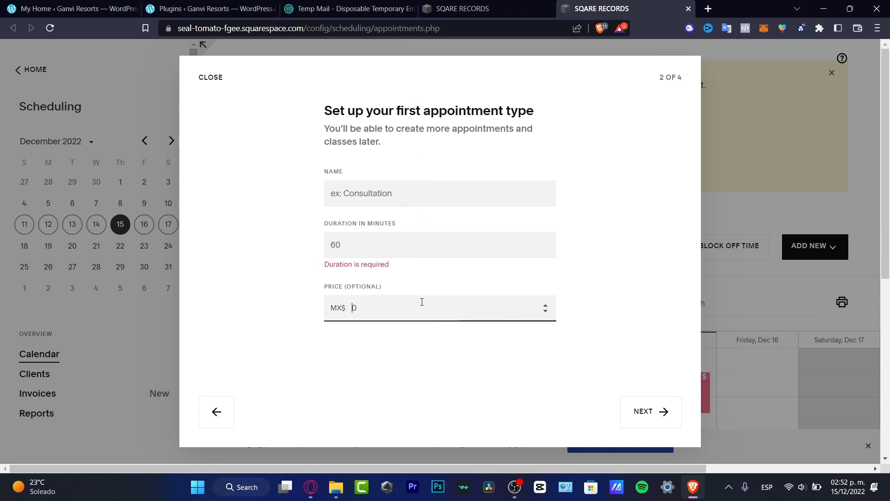
left_click(439, 193)
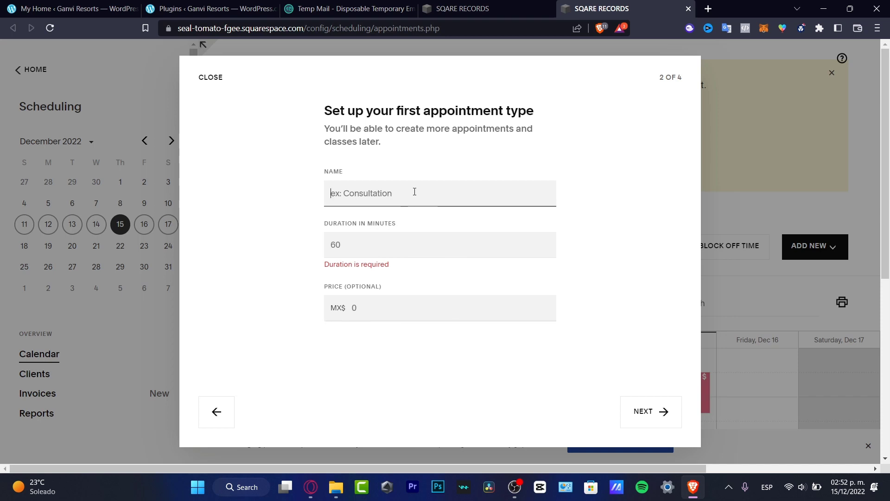
type("C")
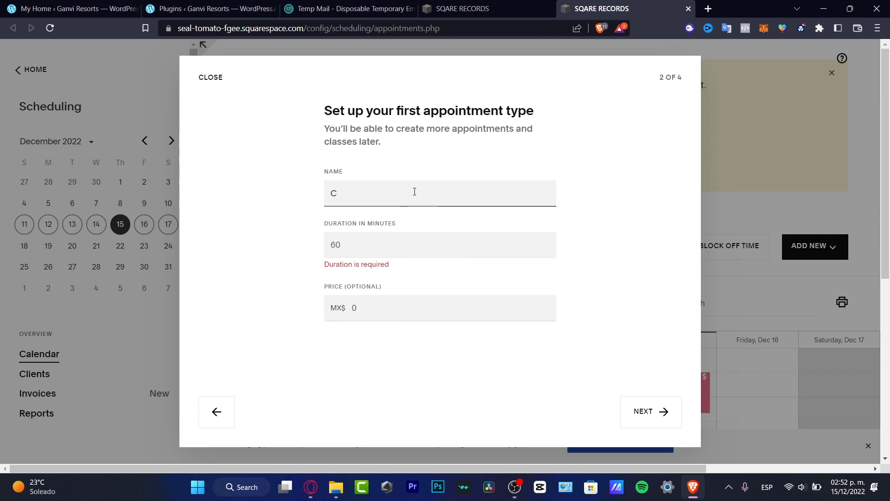
type("onsultato")
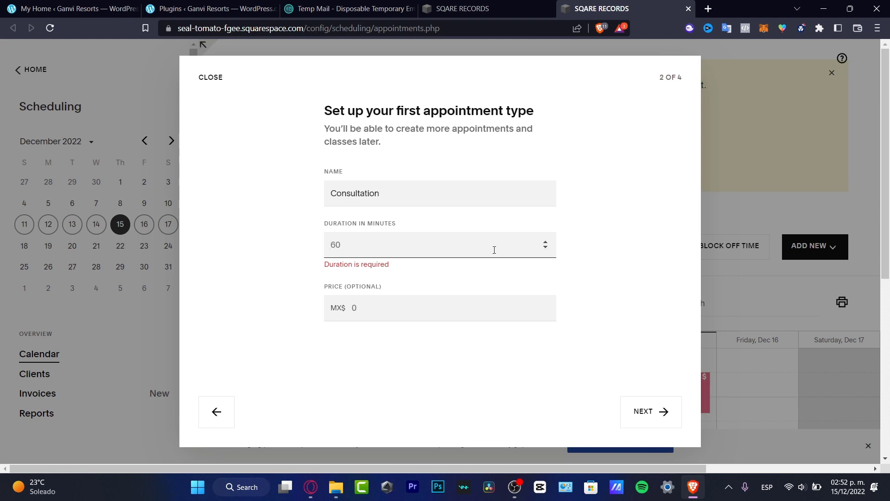
left_click(544, 248)
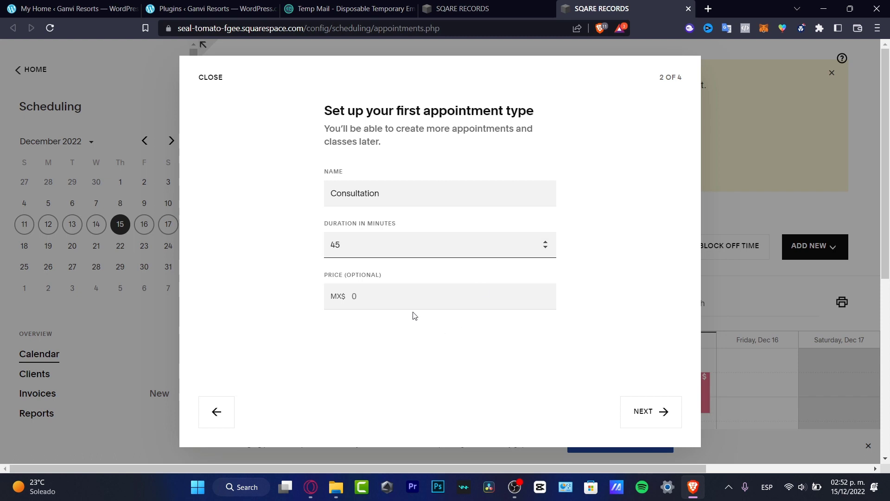
type("2")
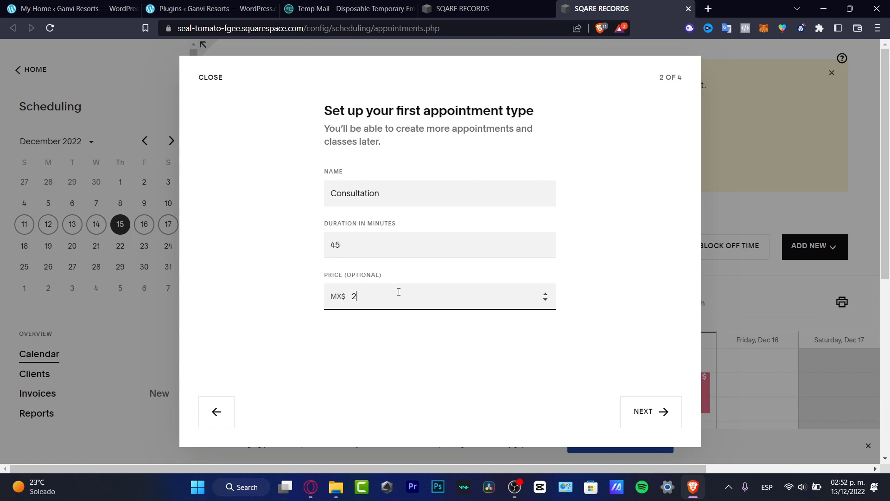
type("00")
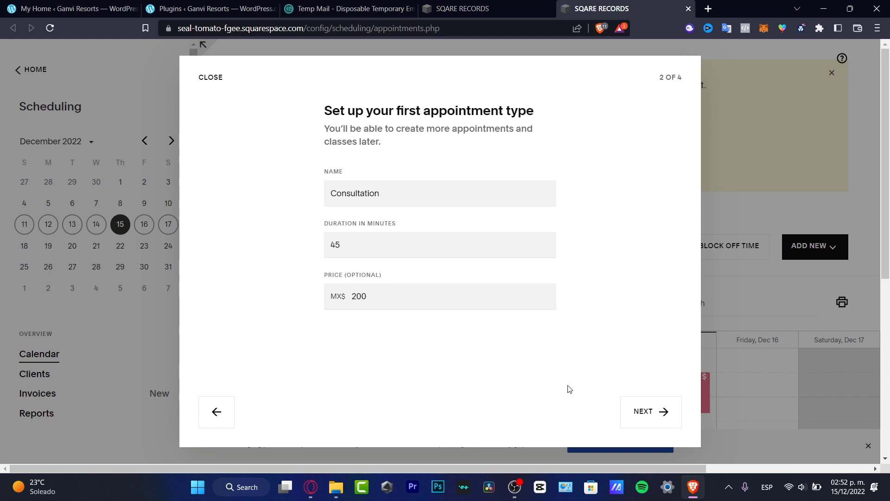
left_click(649, 411)
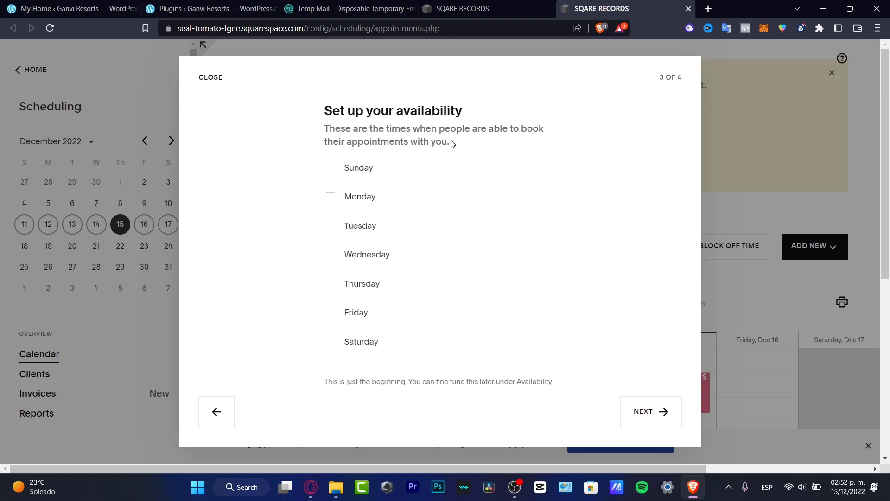
Make Monday through Friday available from 1:00pm to 7:00pm, then continue to payments.
left_click(330, 196)
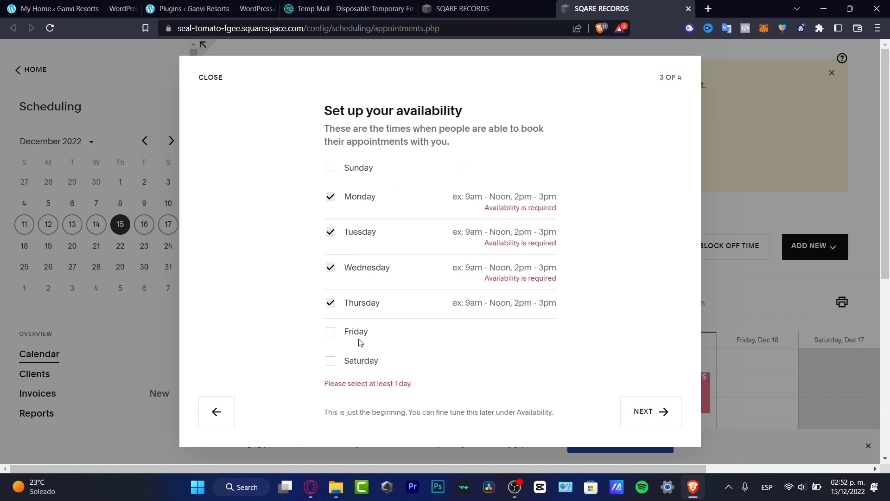
left_click(330, 331)
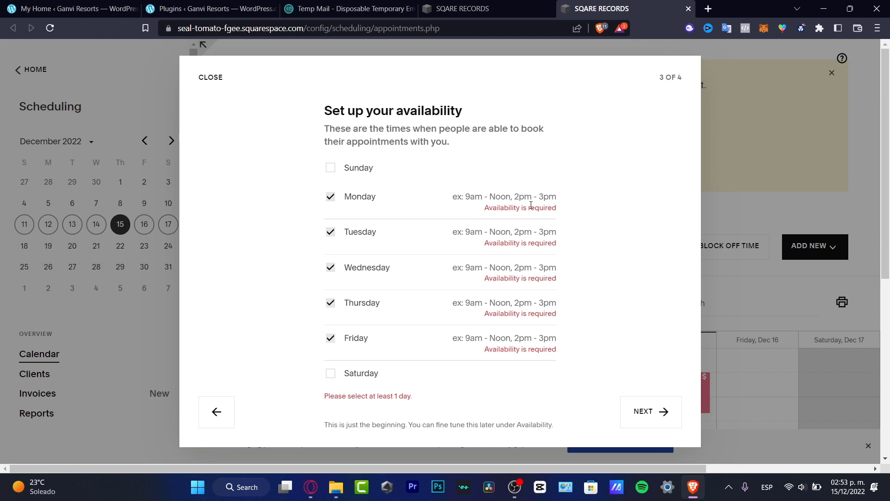
left_click(503, 197)
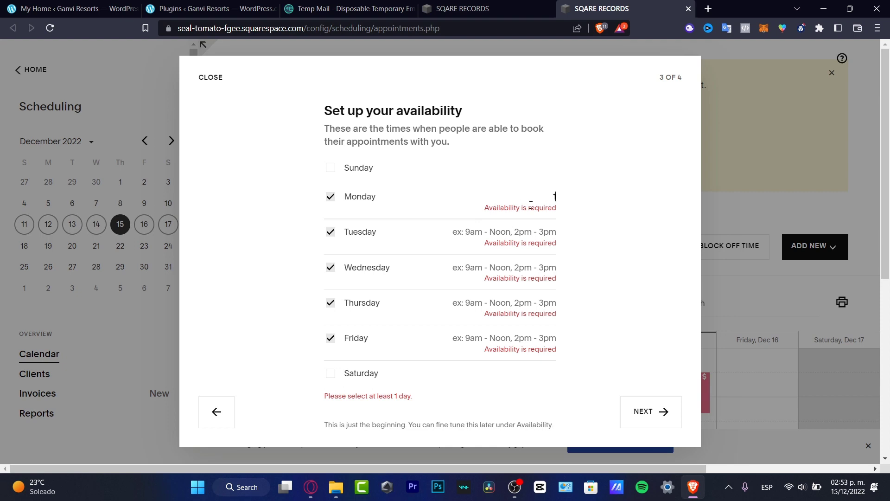
type("pm-7:00pm")
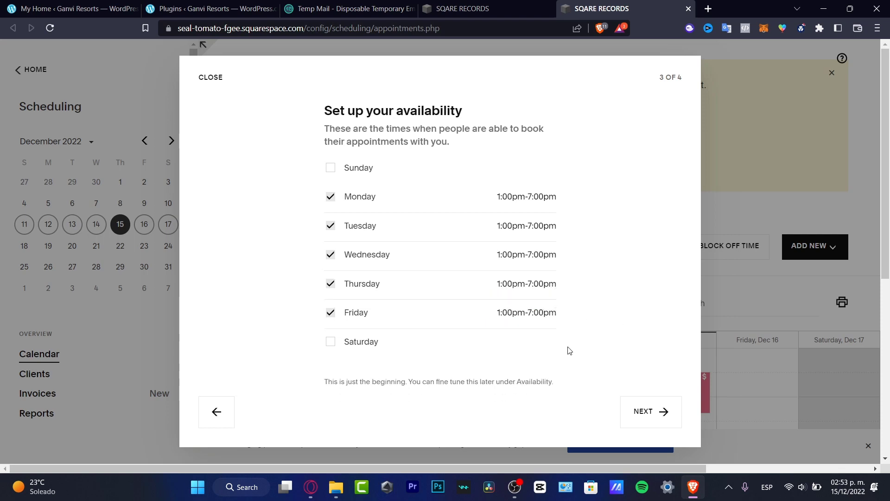
mouse_move(538, 272)
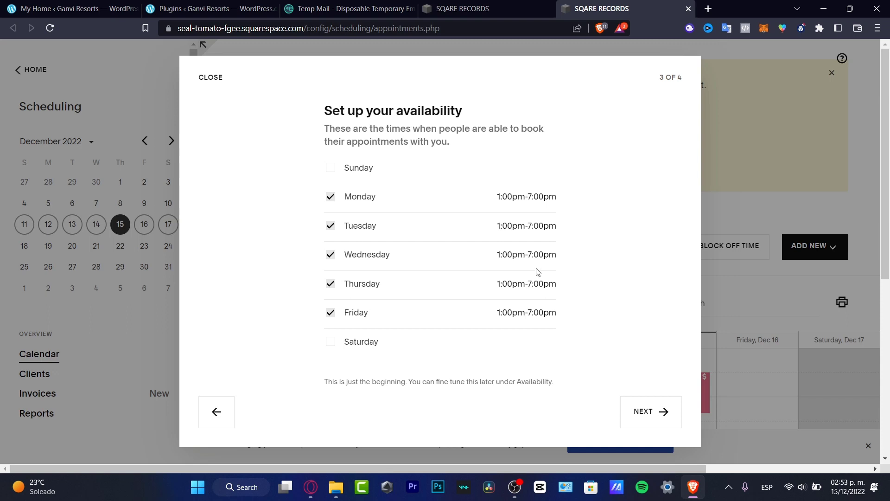
left_click(650, 411)
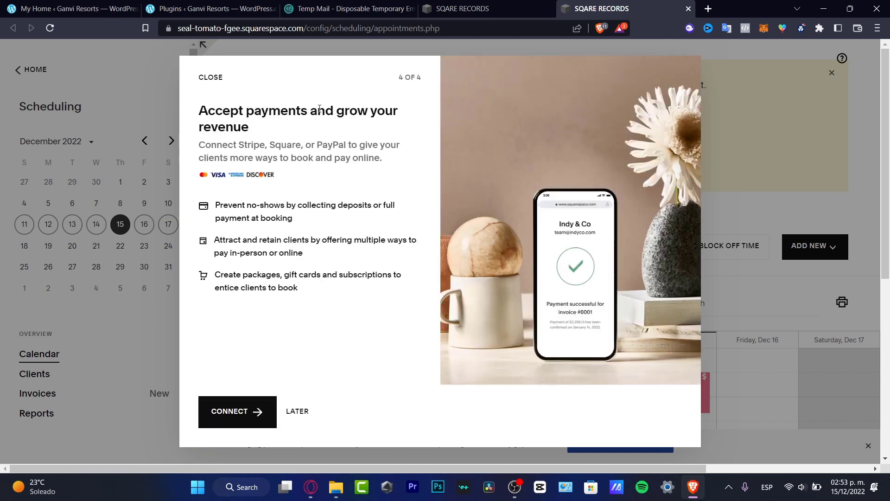
mouse_move(367, 292)
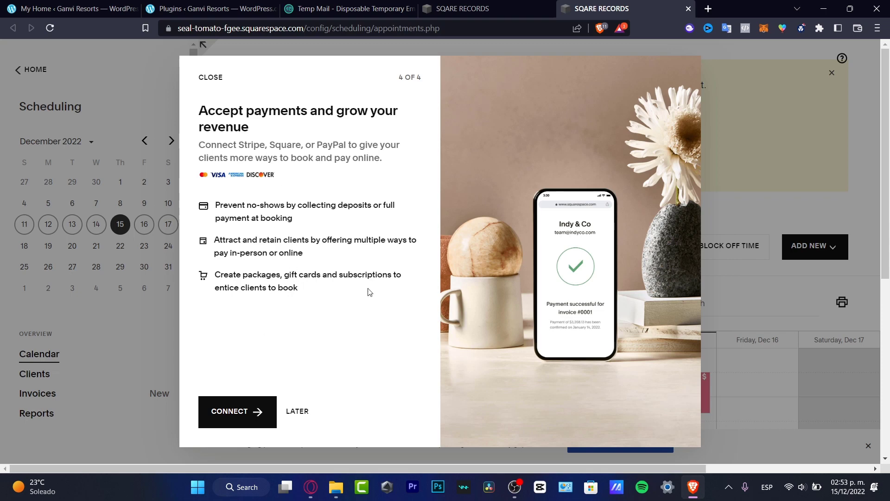
mouse_move(386, 267)
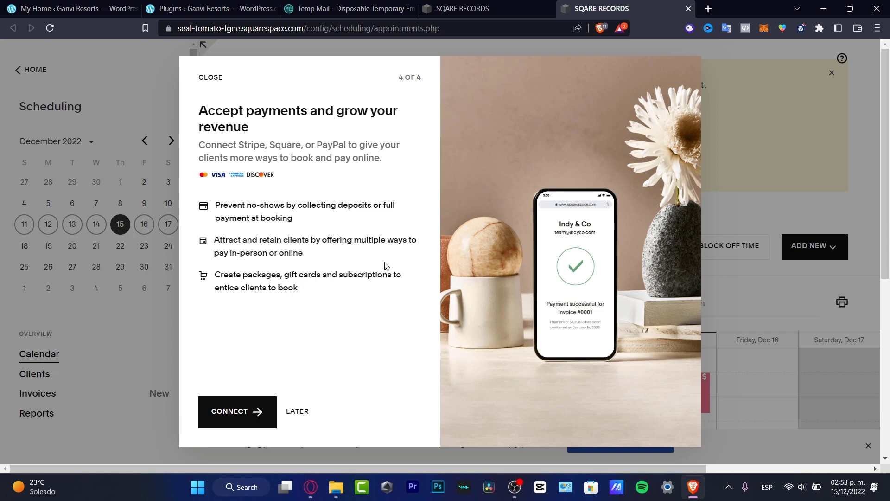
mouse_move(368, 215)
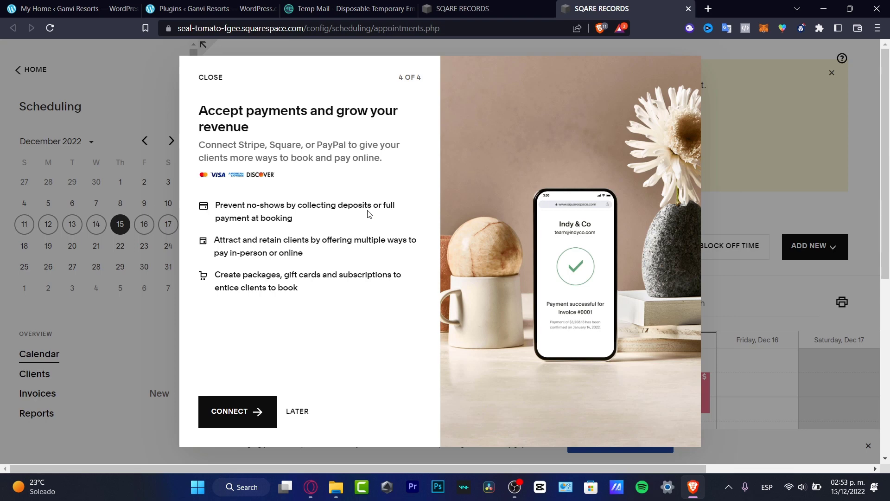
Choose Later to skip payment connections and close the setup wizard.
left_click(297, 410)
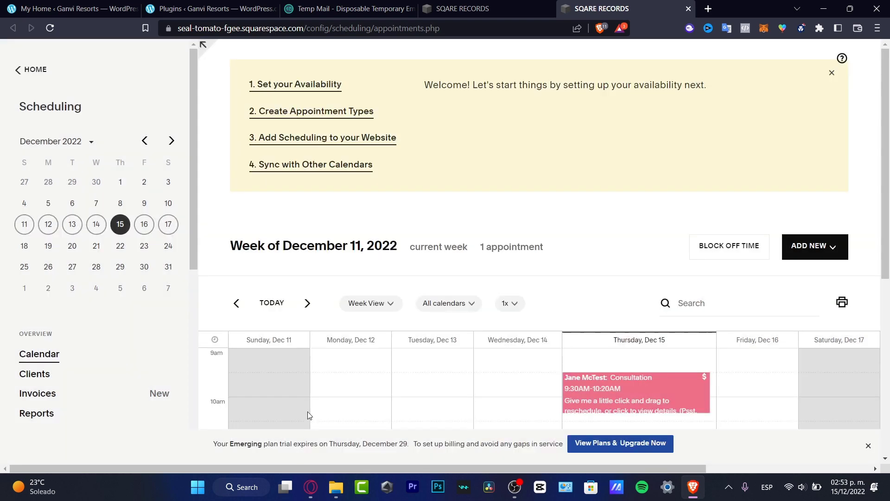
mouse_move(454, 94)
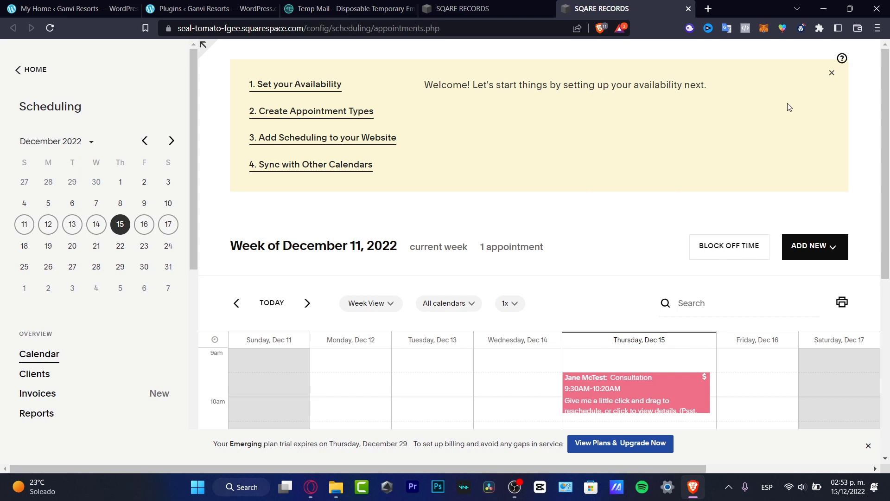
mouse_move(530, 205)
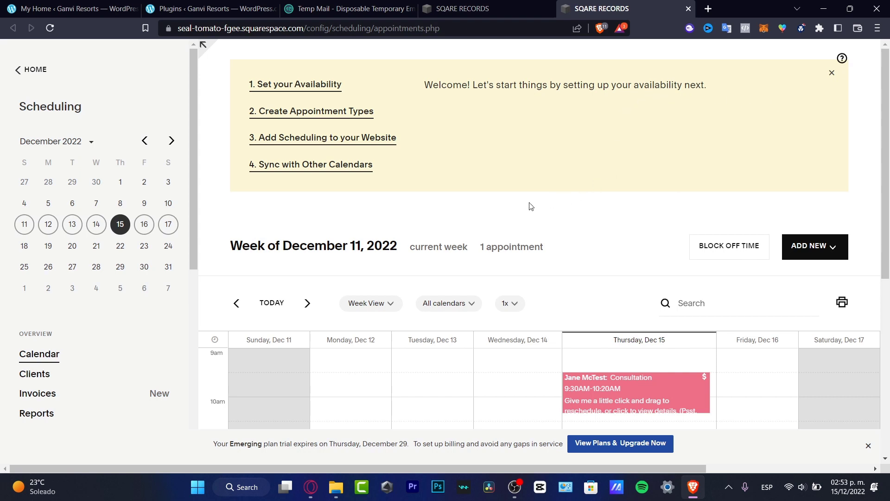
mouse_move(332, 88)
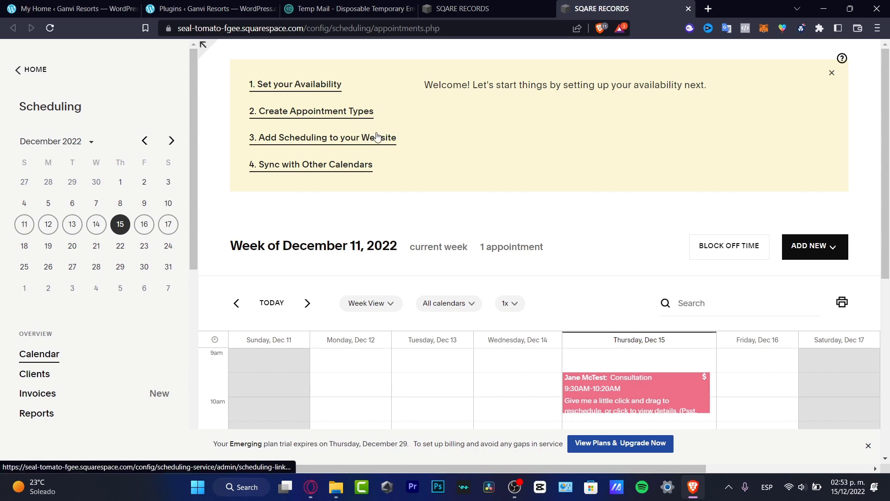
mouse_move(369, 147)
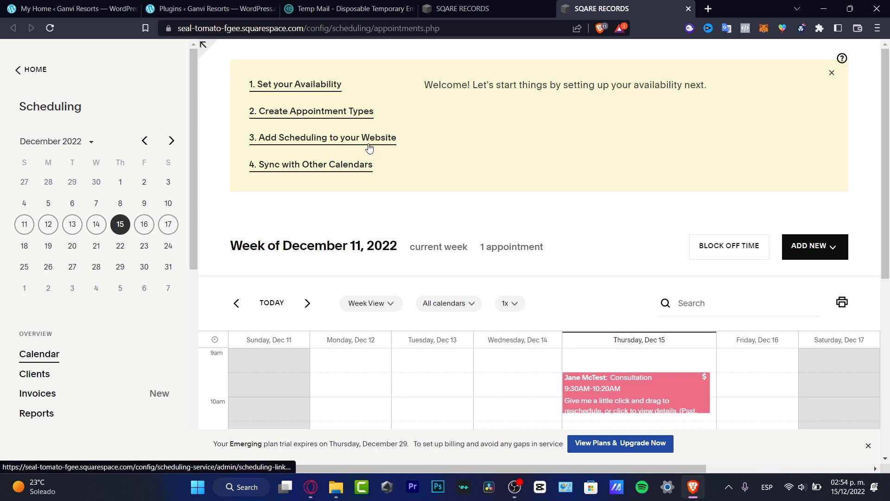
View Jane McTest's Thursday Consultation booking details, then go to Set your Availability.
left_click(831, 72)
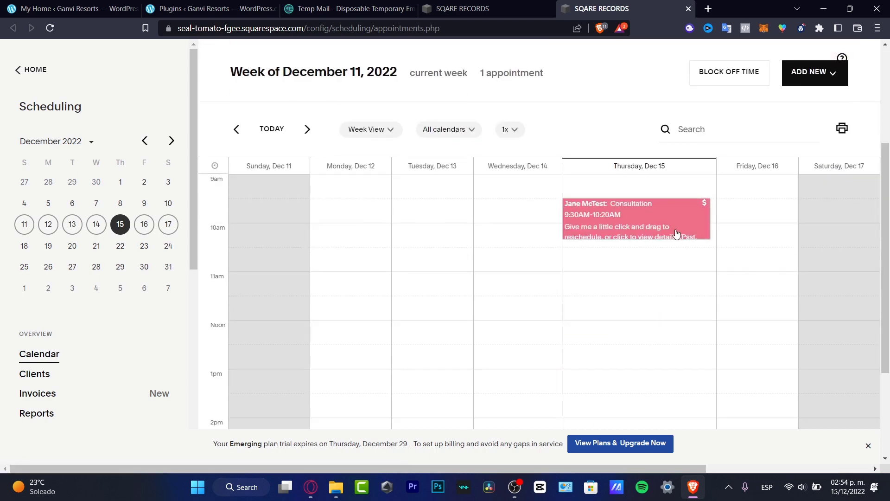
left_click(625, 219)
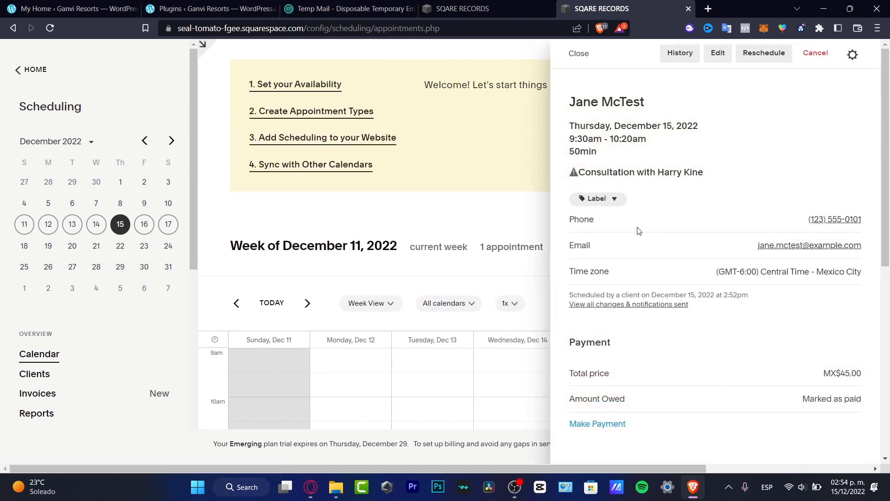
mouse_move(483, 203)
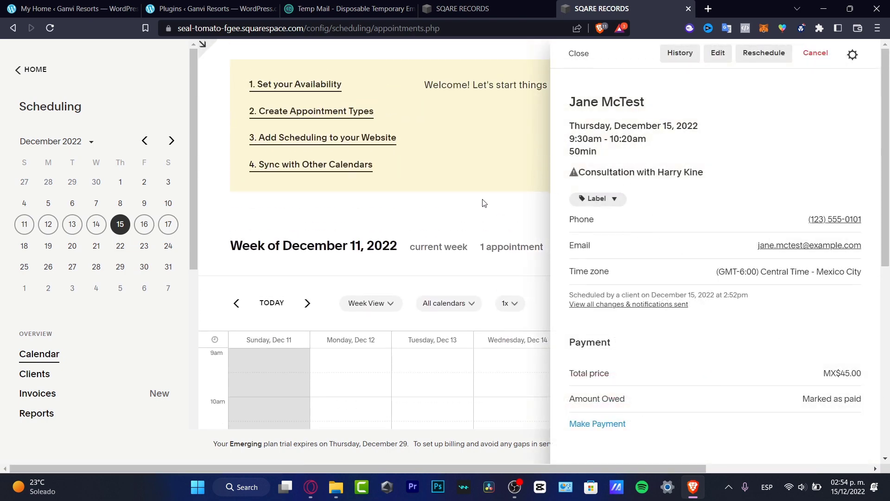
left_click(295, 84)
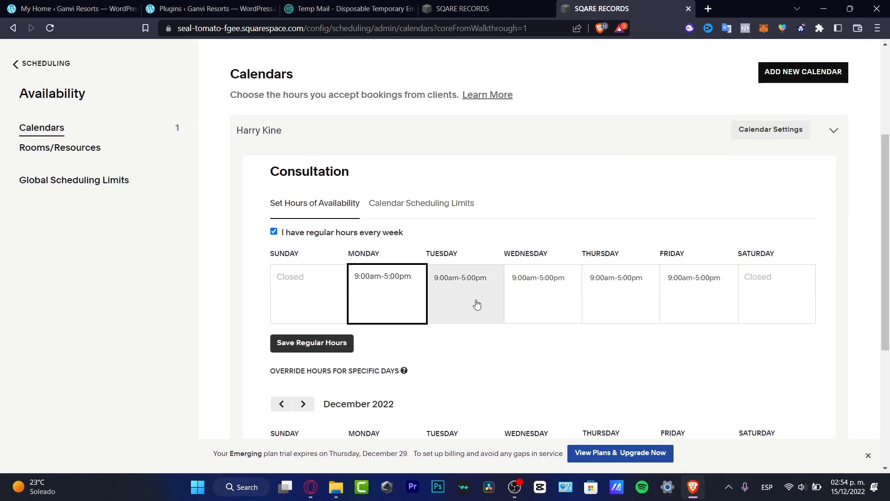
Check Tuesday's regular hours, then go to '3. Add Scheduling to your Website'.
left_click(311, 342)
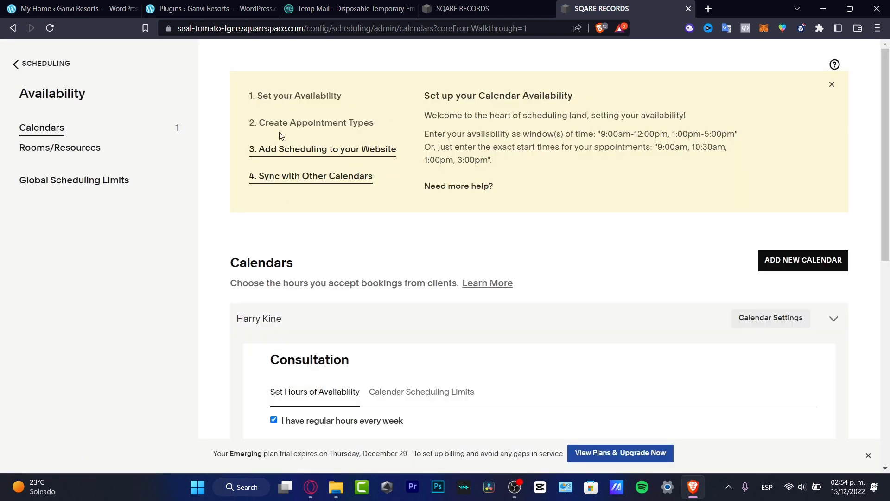
left_click(323, 149)
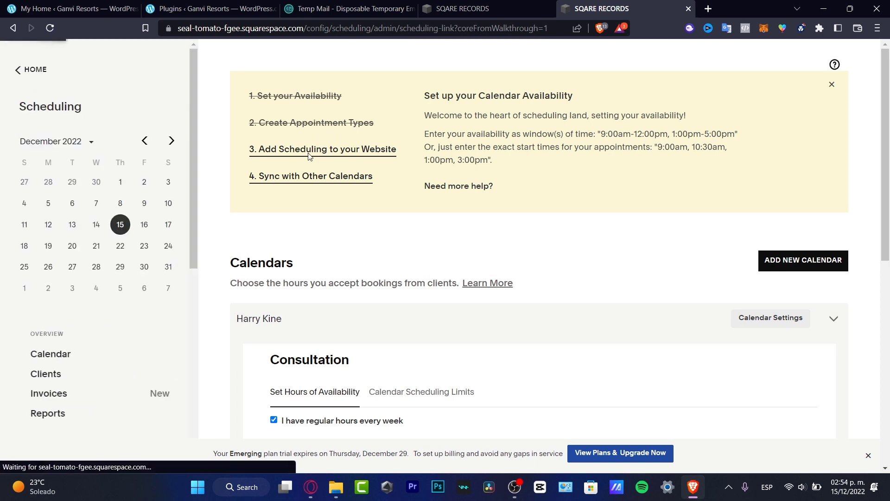
left_click(323, 149)
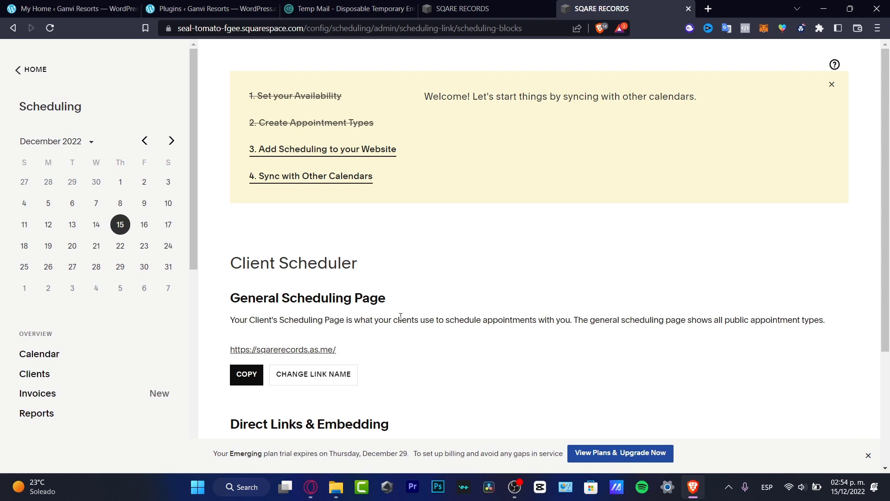
left_click(246, 374)
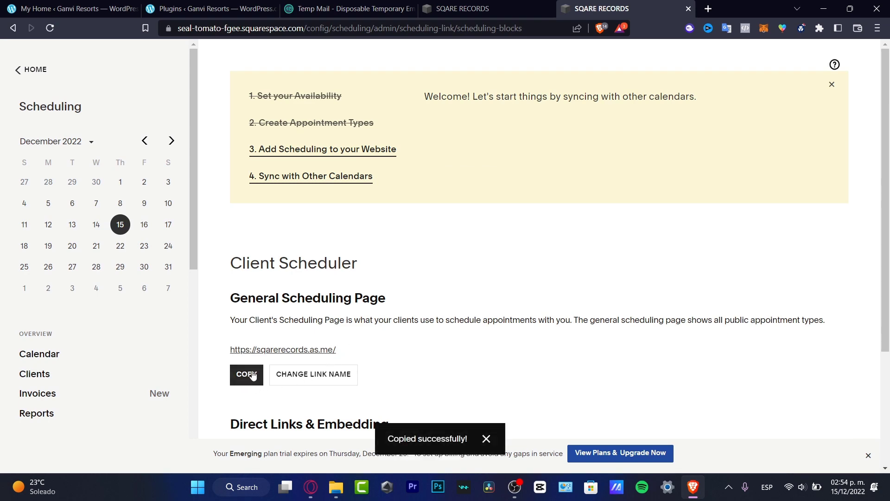
scroll("down", 3)
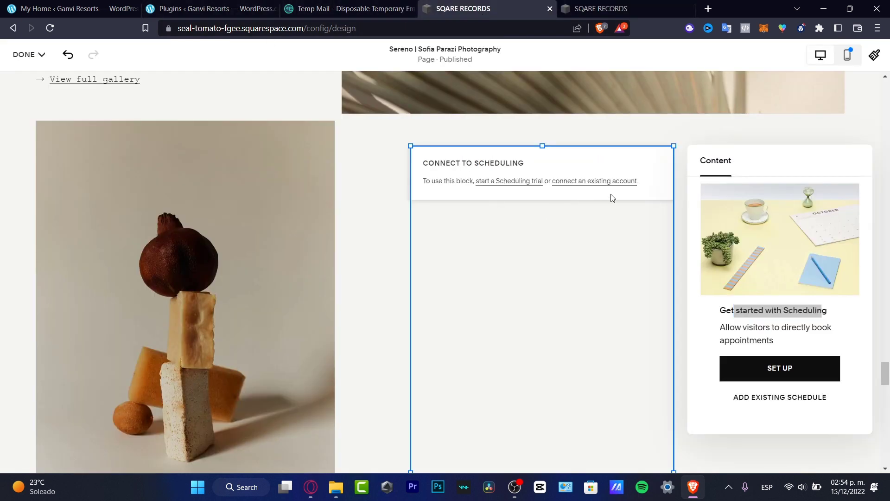
left_click(779, 397)
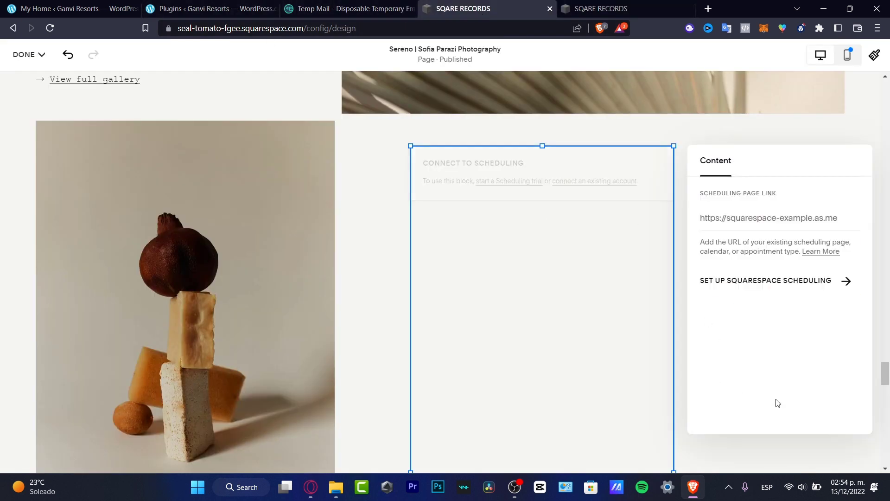
left_click(769, 218)
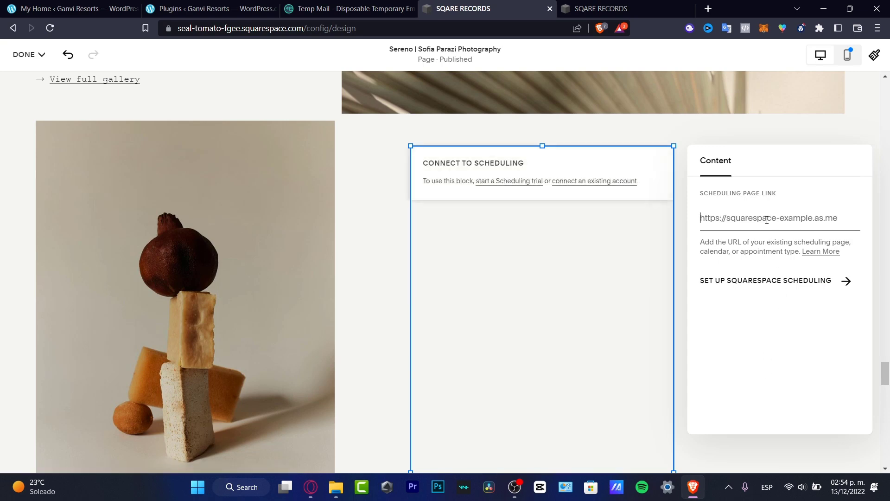
type("https://sqarerecords.as.me/")
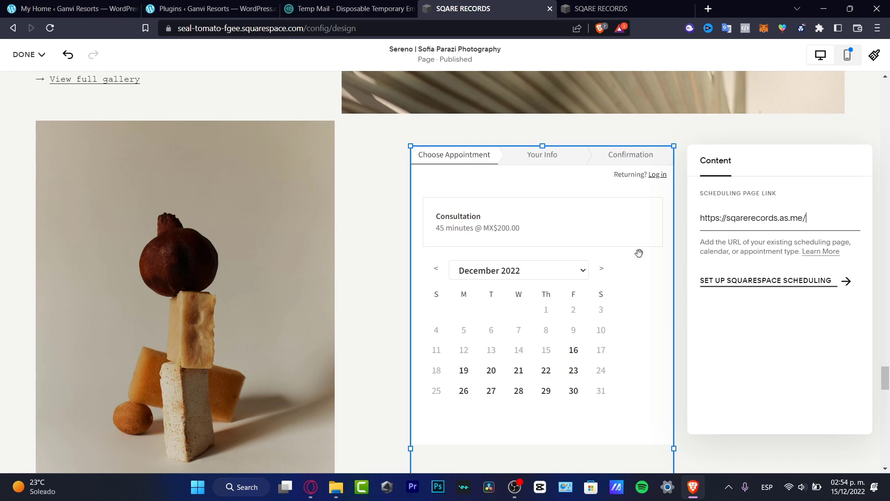
mouse_move(511, 249)
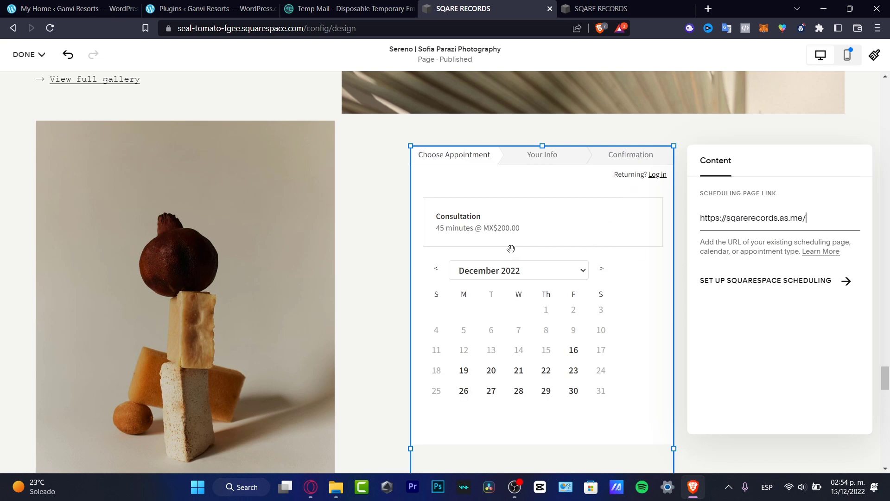
mouse_move(334, 200)
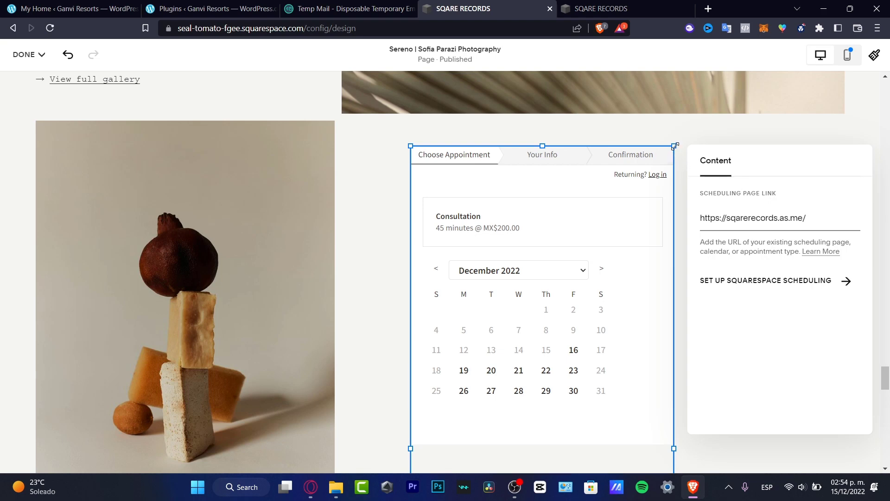
mouse_move(673, 447)
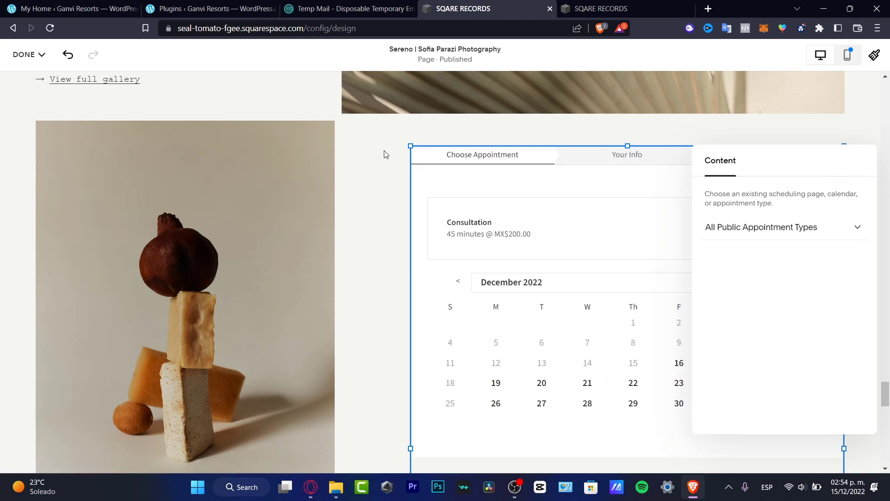
mouse_move(619, 157)
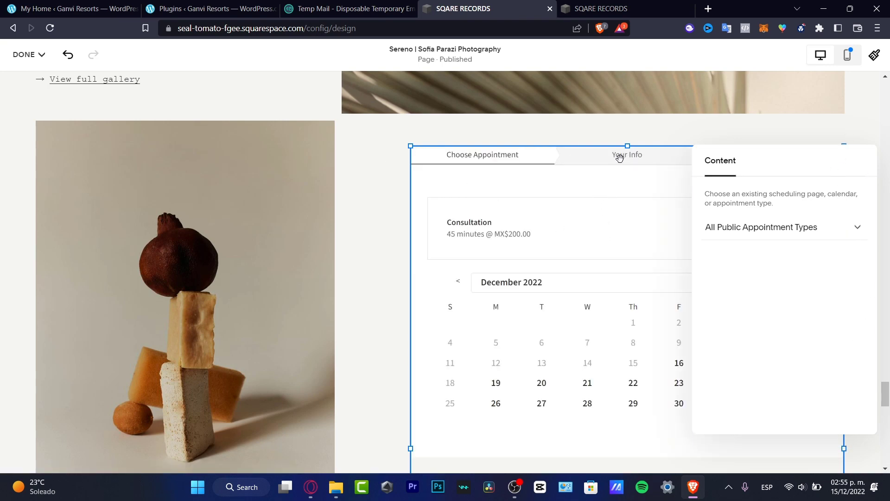
scroll("down", 3)
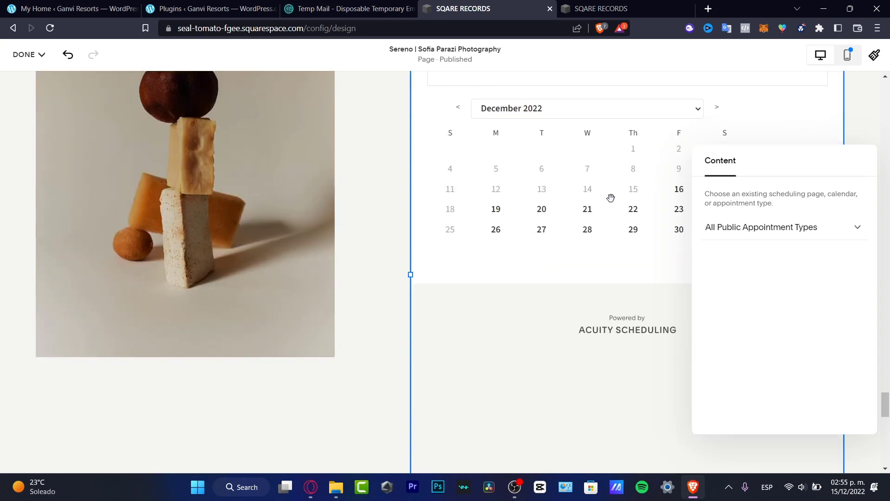
scroll("down", 3)
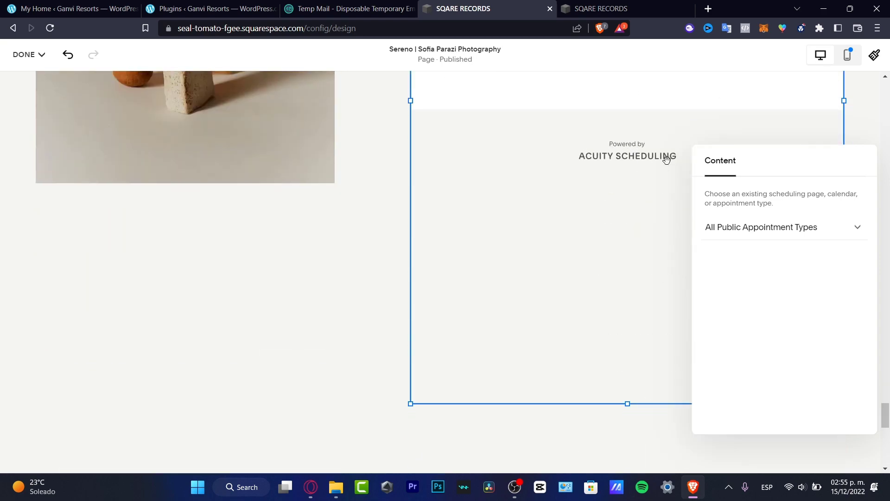
left_click(601, 9)
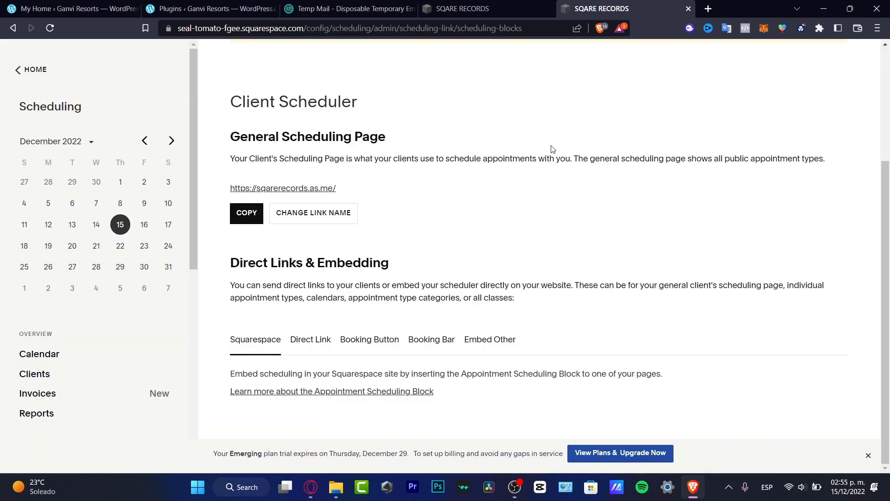
On the live page, pick the December 20, 10:30am Consultation slot and submit the booking.
left_click(485, 8)
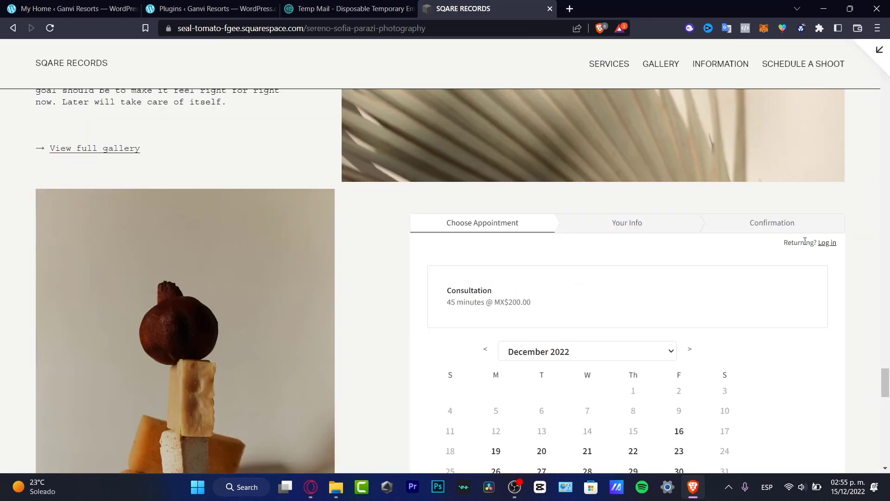
scroll("down", 3)
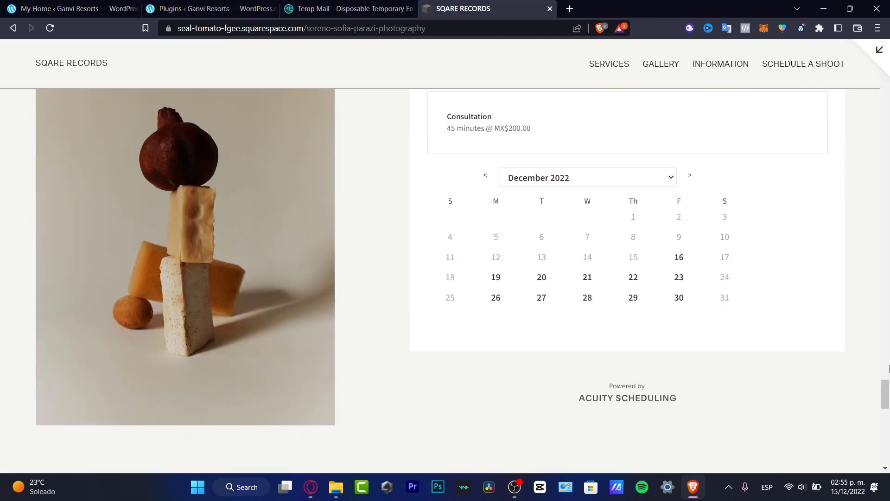
left_click(588, 278)
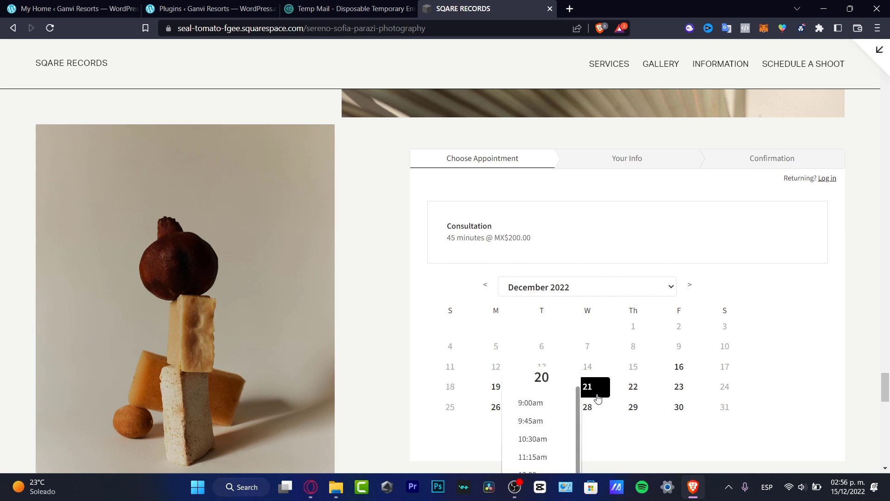
left_click(532, 438)
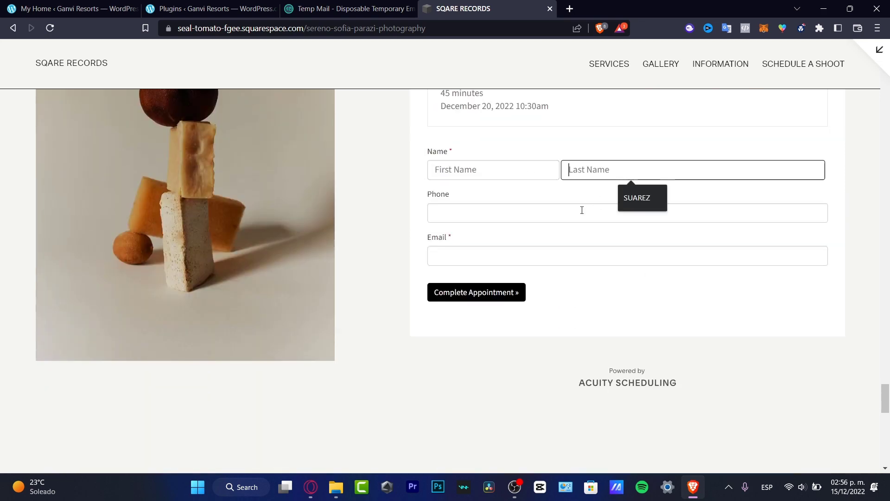
left_click(476, 291)
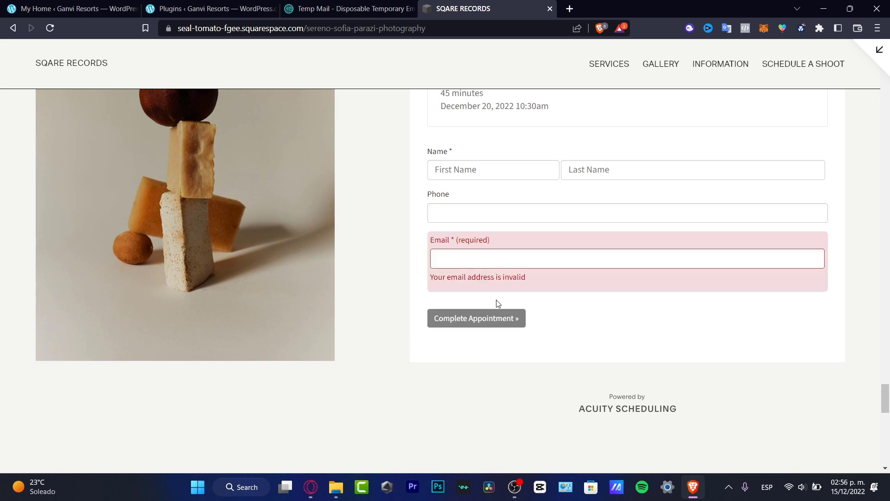
scroll("up", 3)
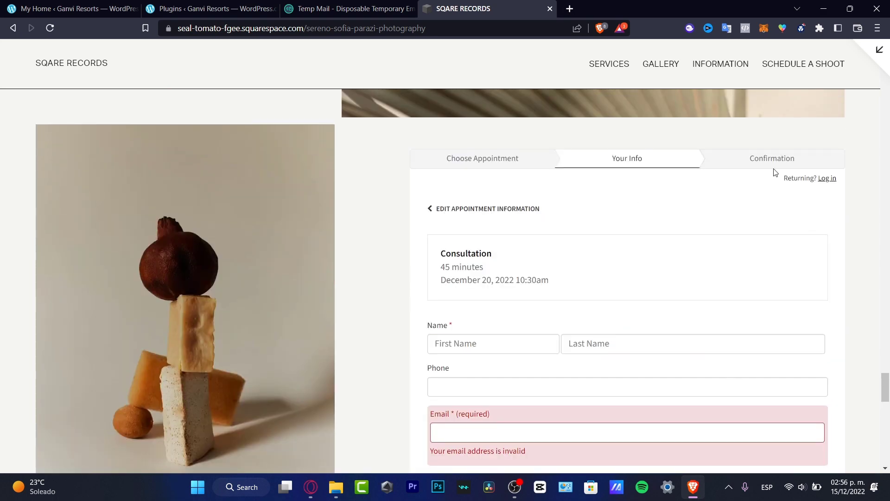
mouse_move(522, 57)
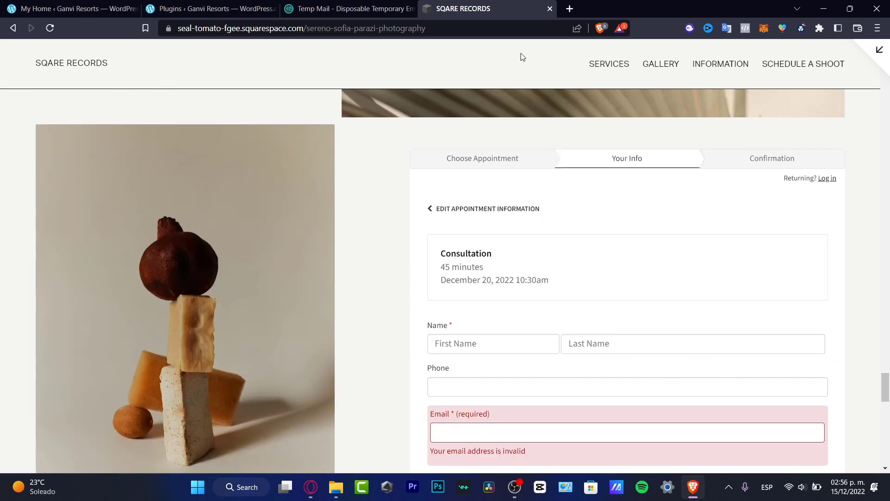
scroll("up", 3)
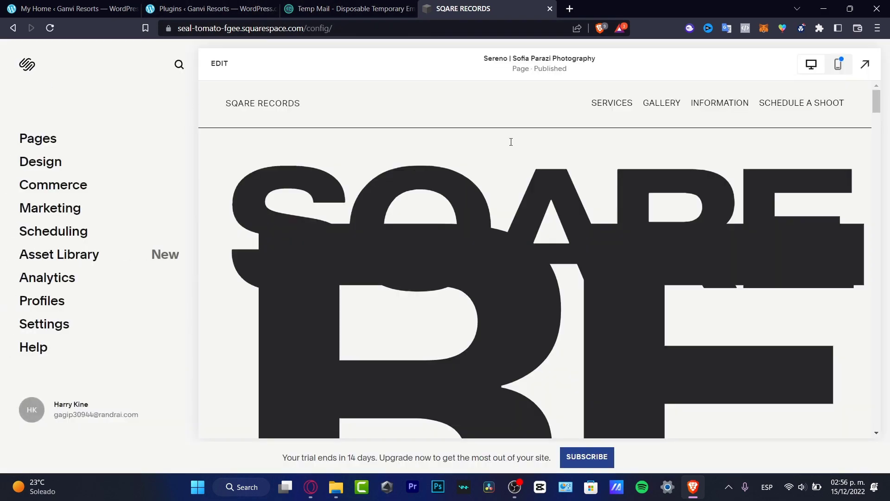
Open the Profiles section from the site dashboard's left menu.
scroll("down", 3)
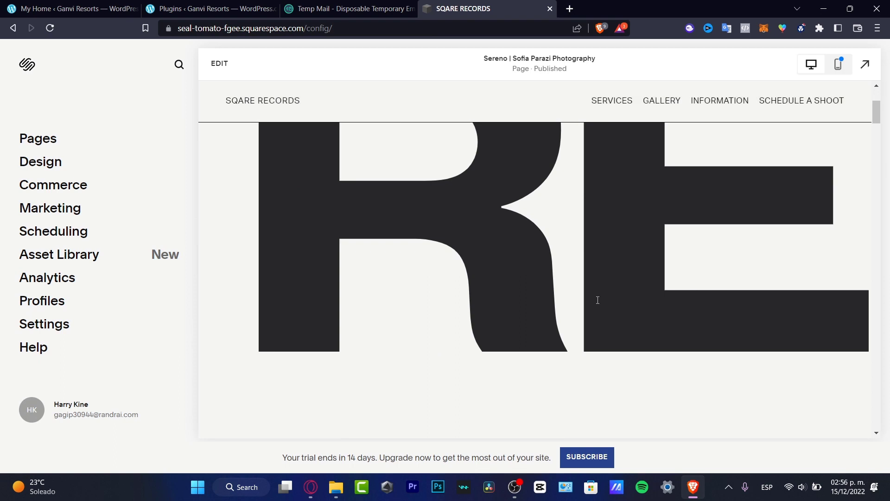
left_click(42, 300)
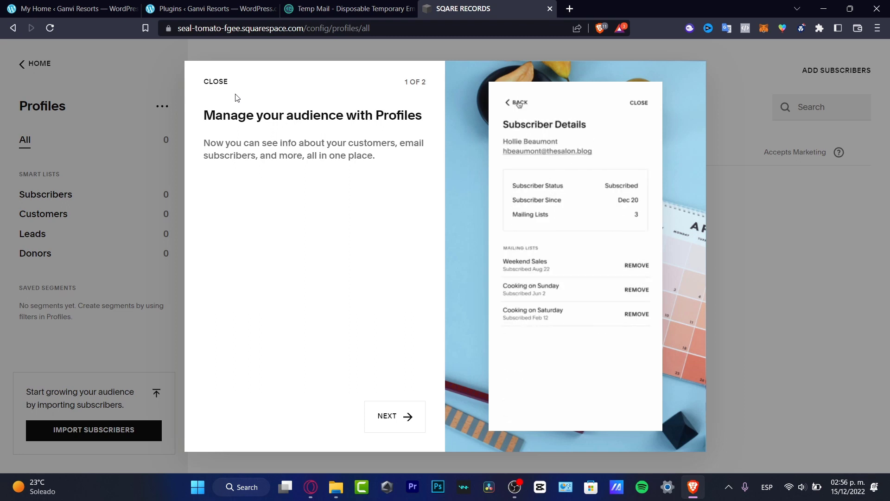
Close the 'Manage your audience with Profiles' introduction to reveal the empty All profiles list.
left_click(515, 102)
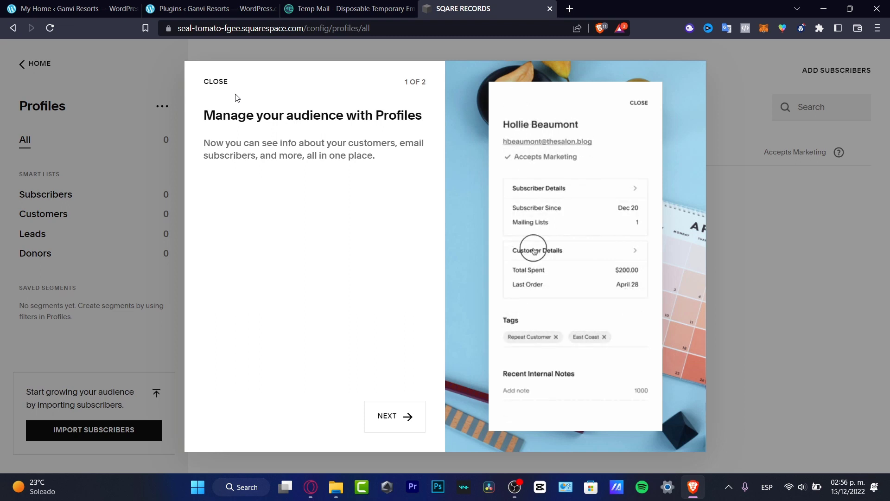
left_click(215, 81)
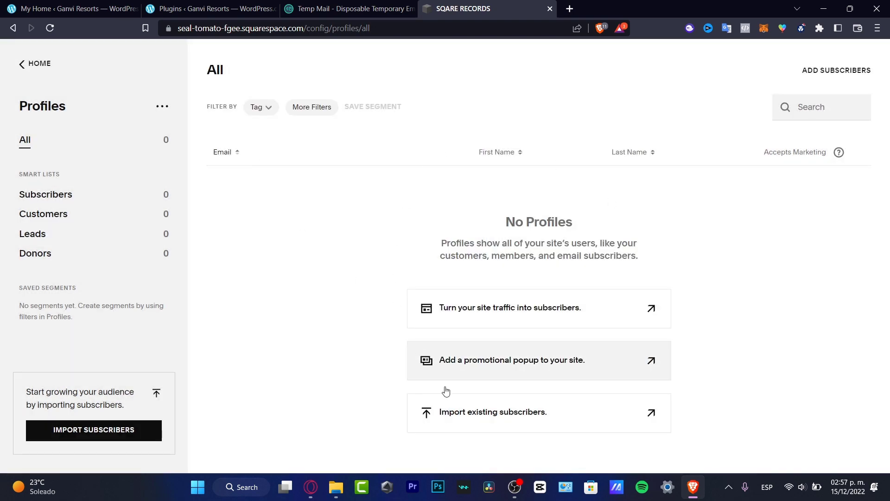
mouse_move(608, 223)
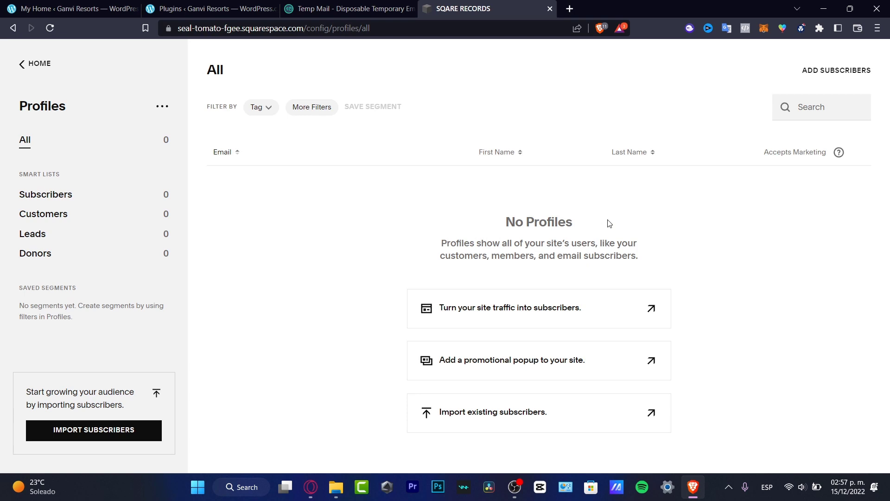
mouse_move(493, 74)
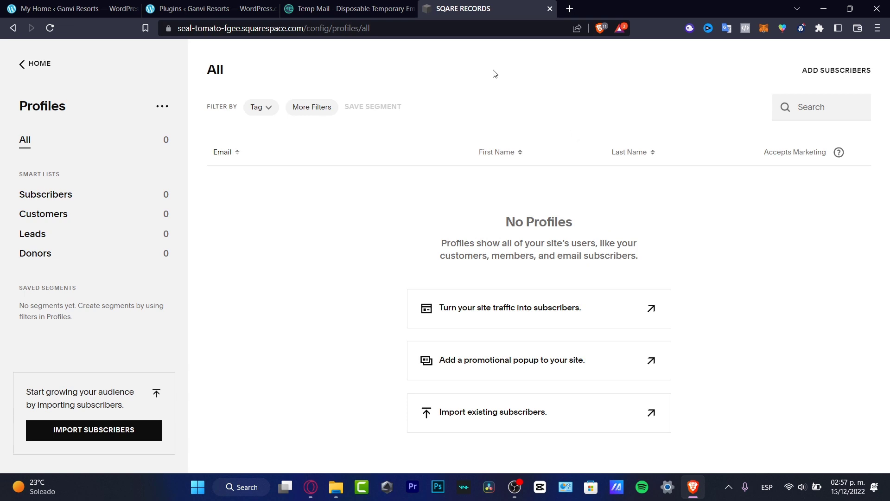
mouse_move(358, 97)
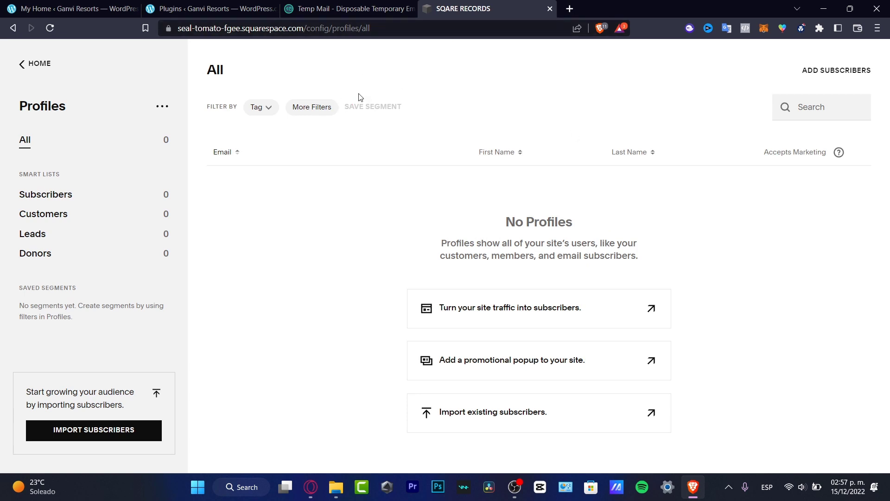